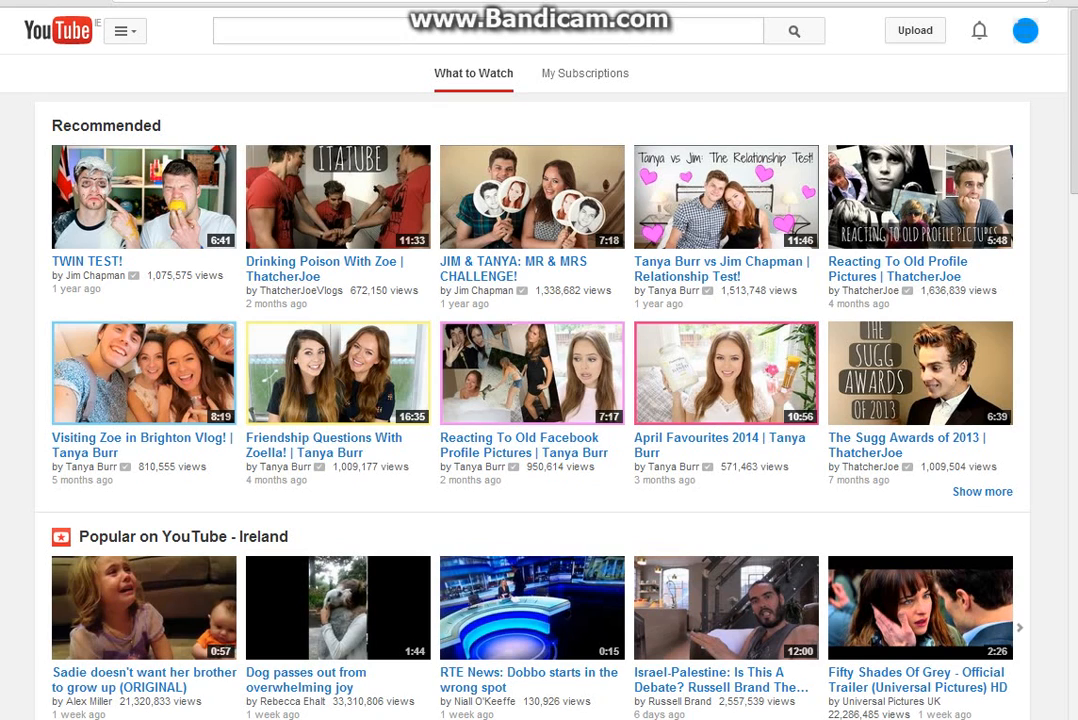
mouse_move(792, 30)
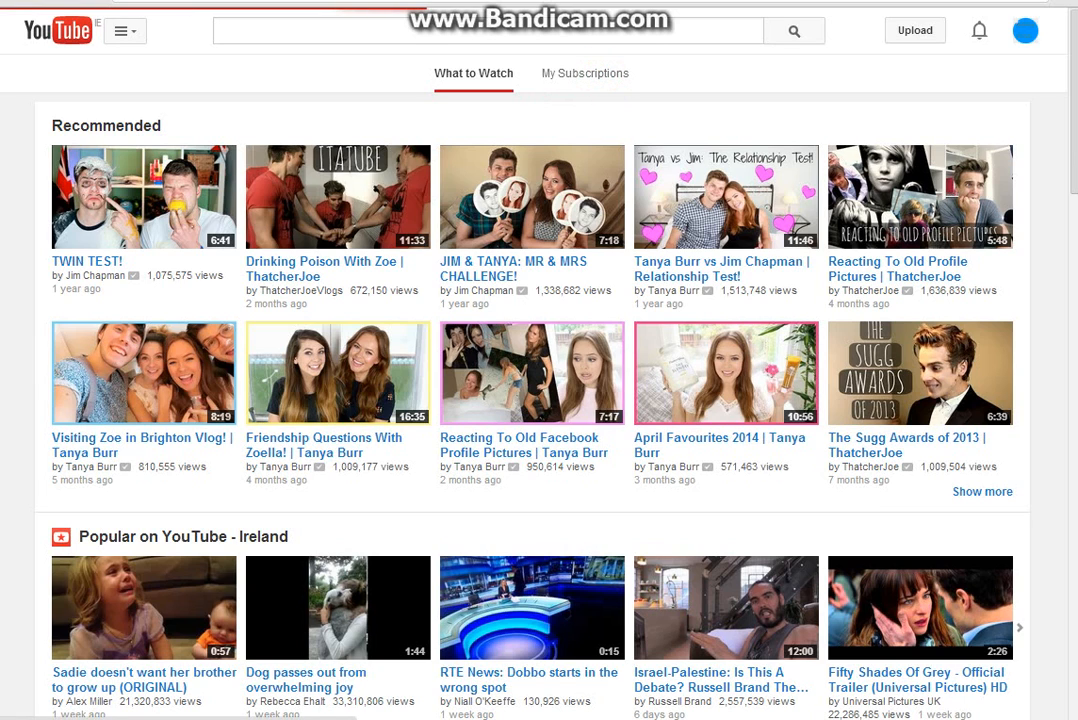
Browse the YouTube home feeds, then go to the video upload page
click(584, 72)
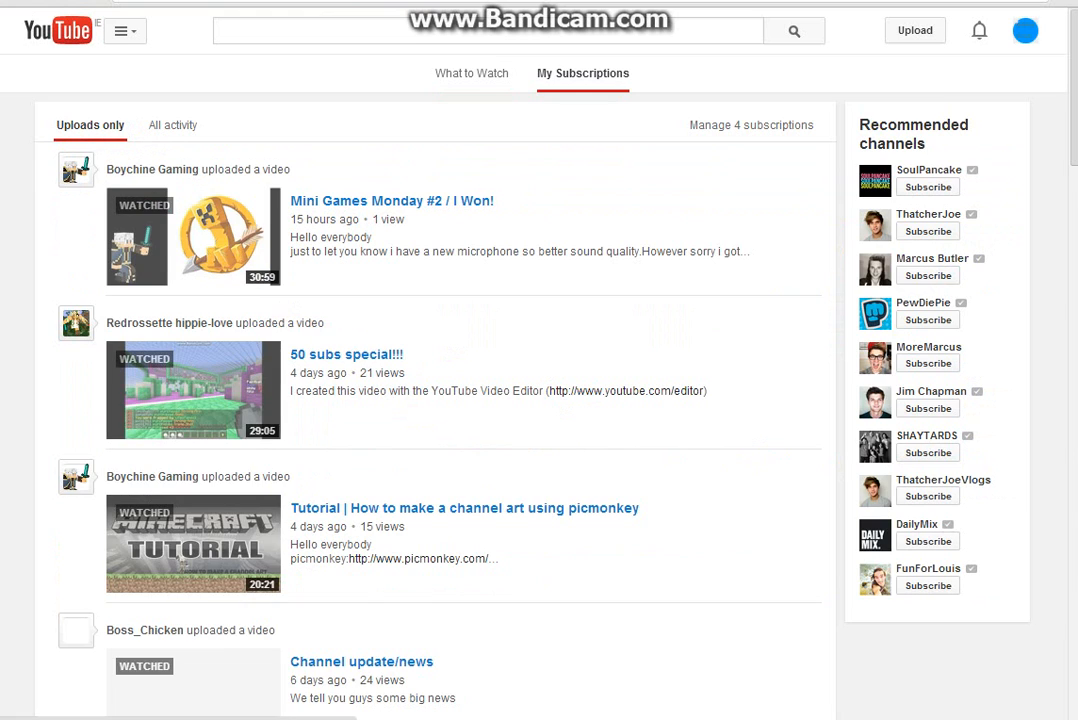
click(472, 72)
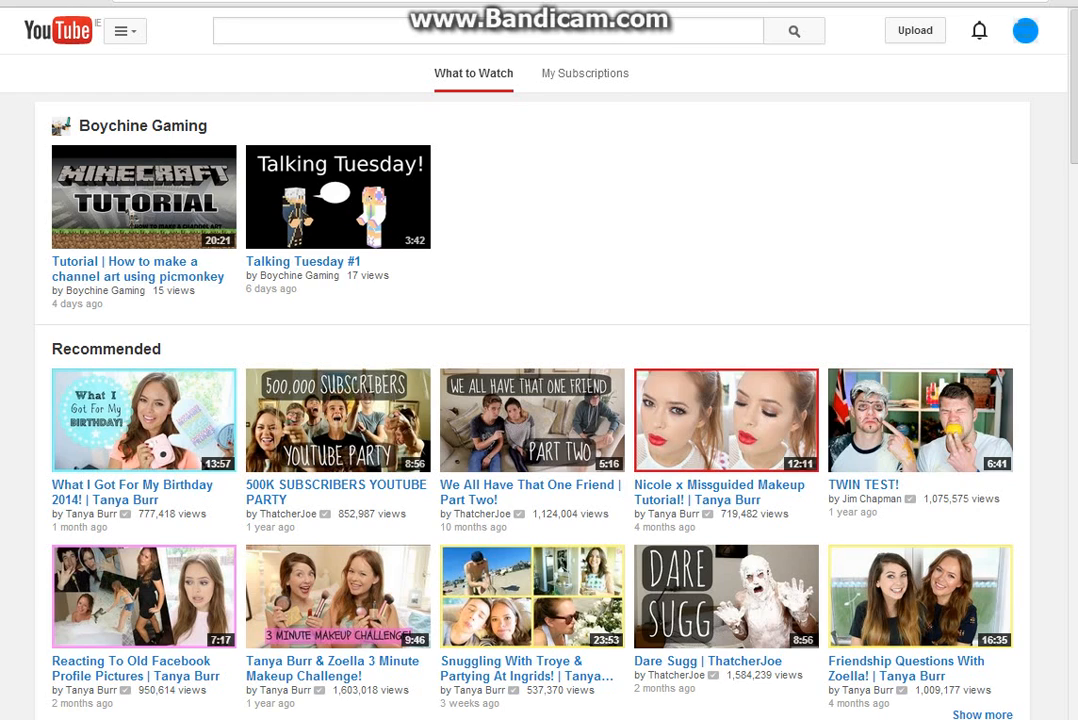
click(490, 30)
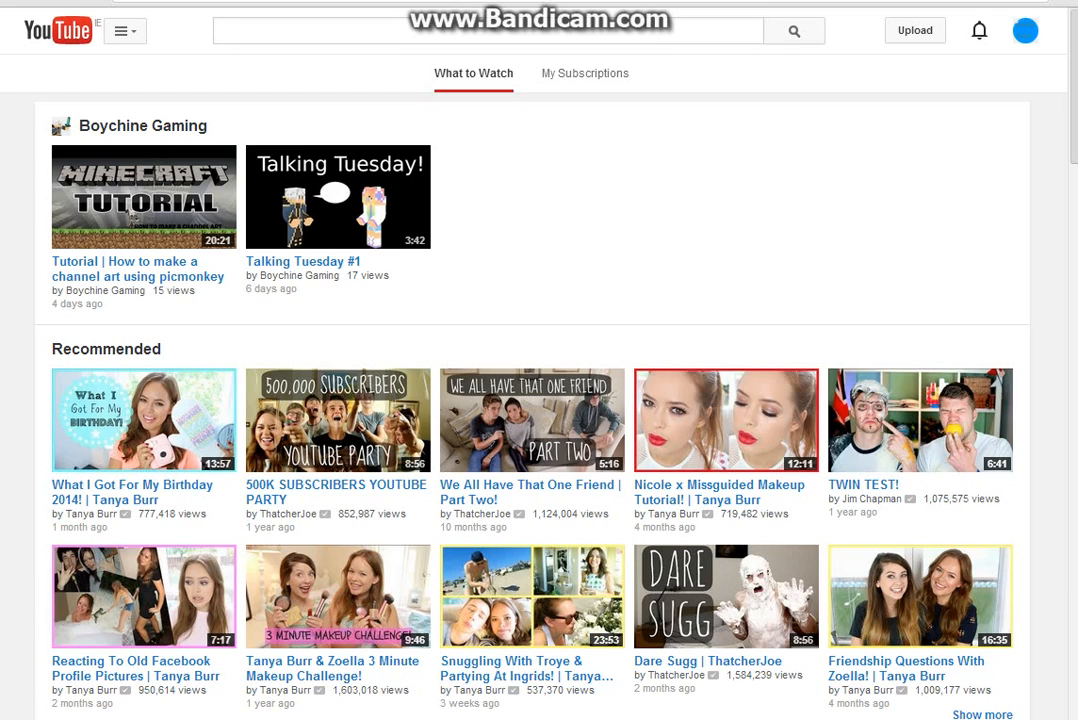
mouse_move(124, 32)
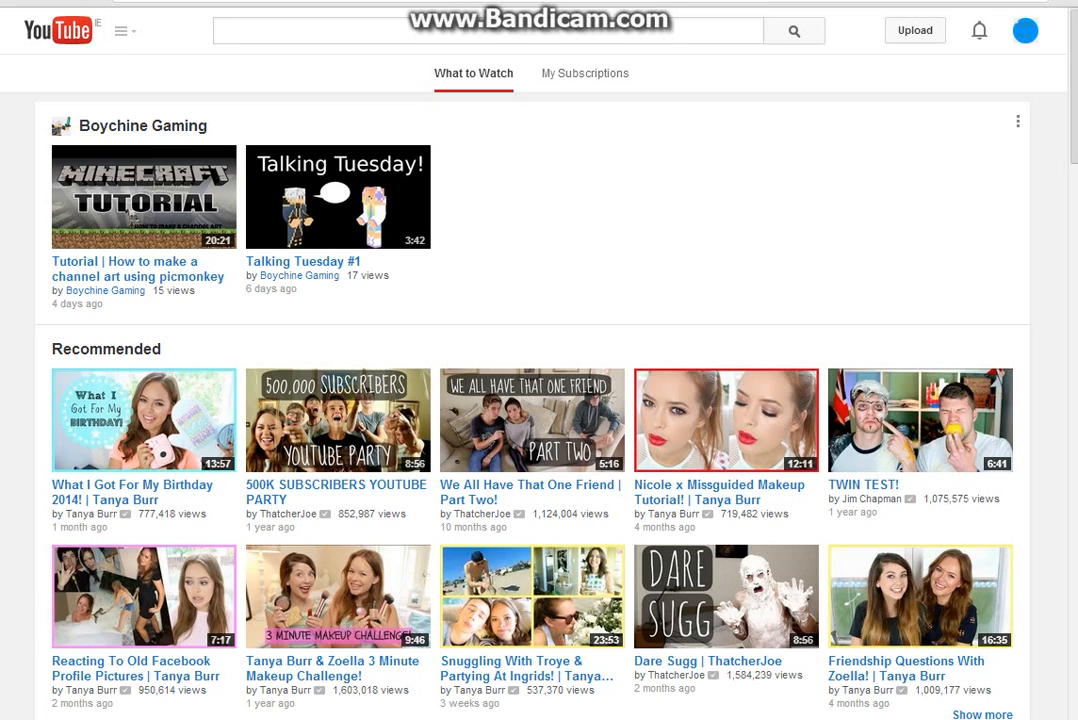
click(488, 32)
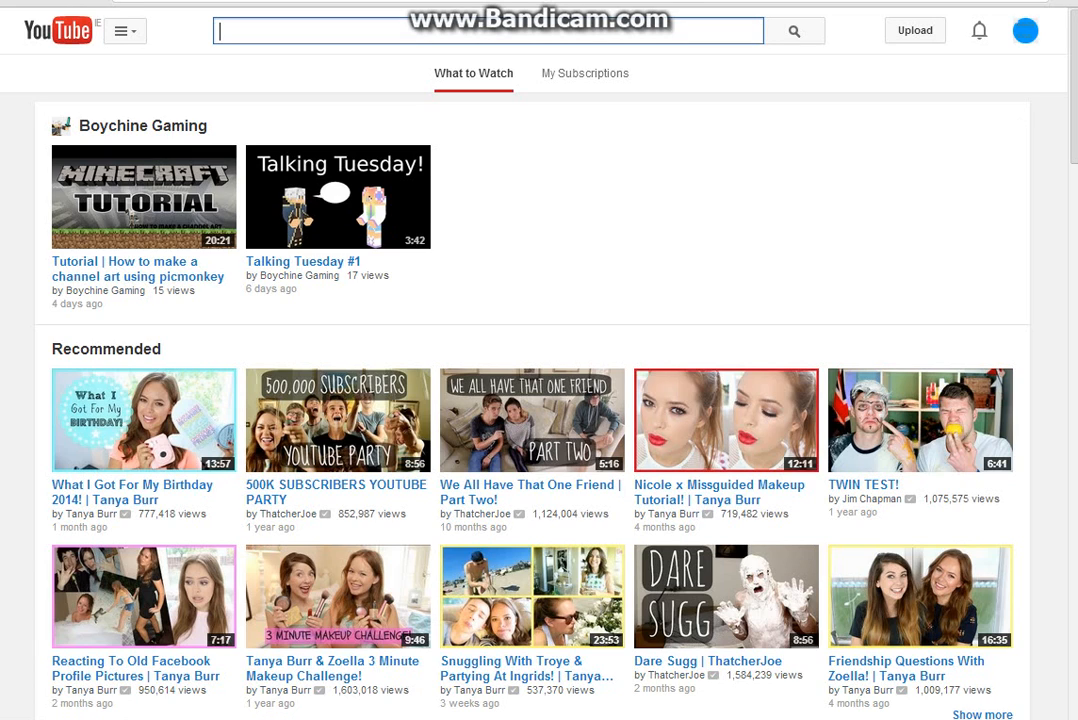
click(1024, 30)
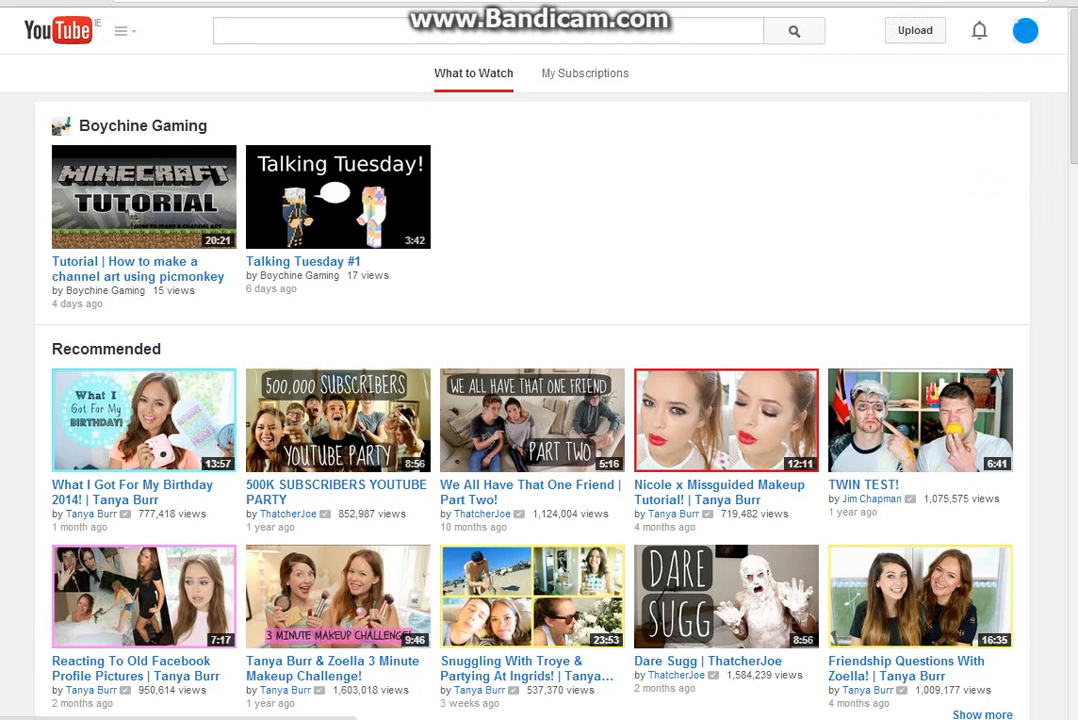
click(912, 30)
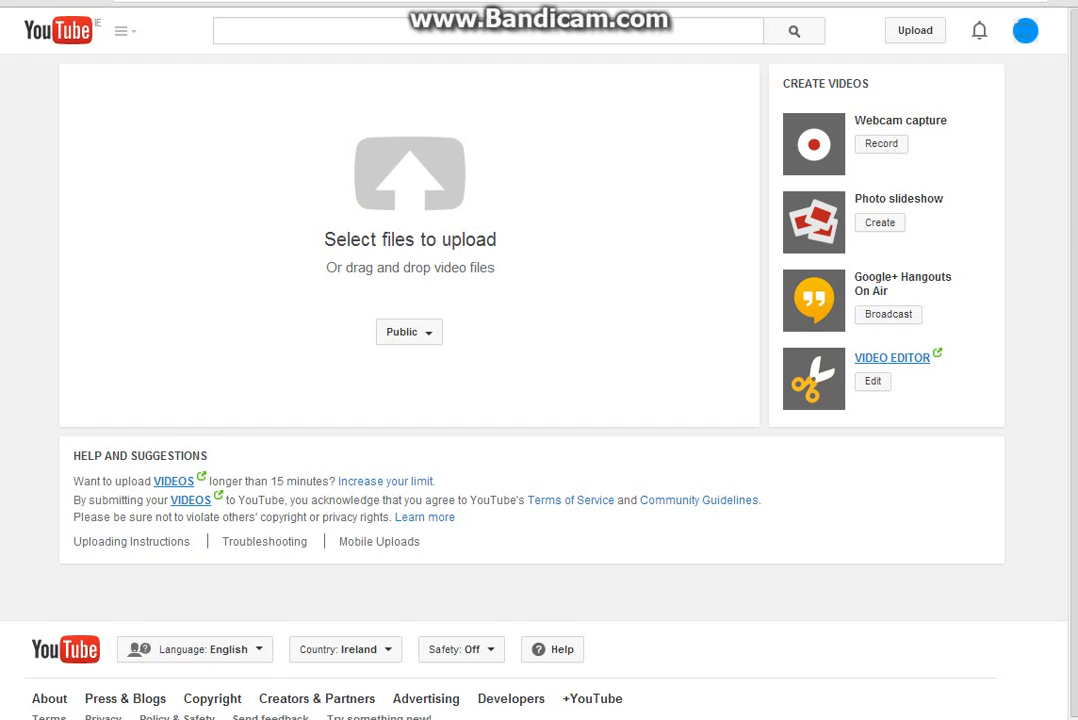
Choose the recorded video from the Bandicam folder to start its upload
click(408, 190)
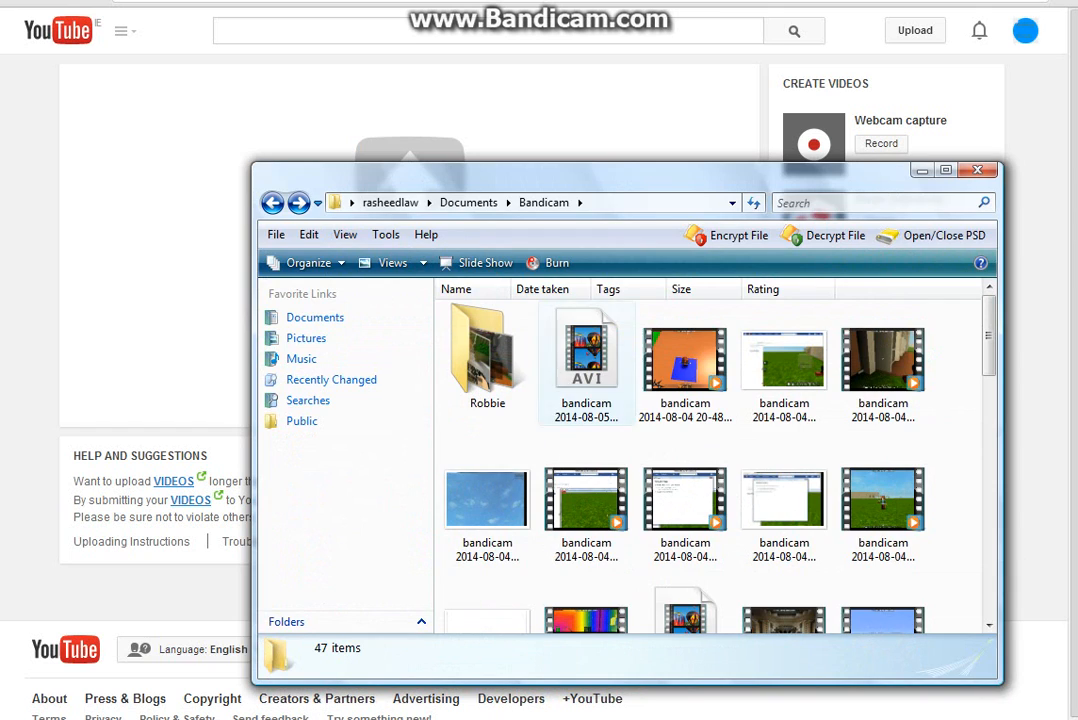
scroll(down, 3)
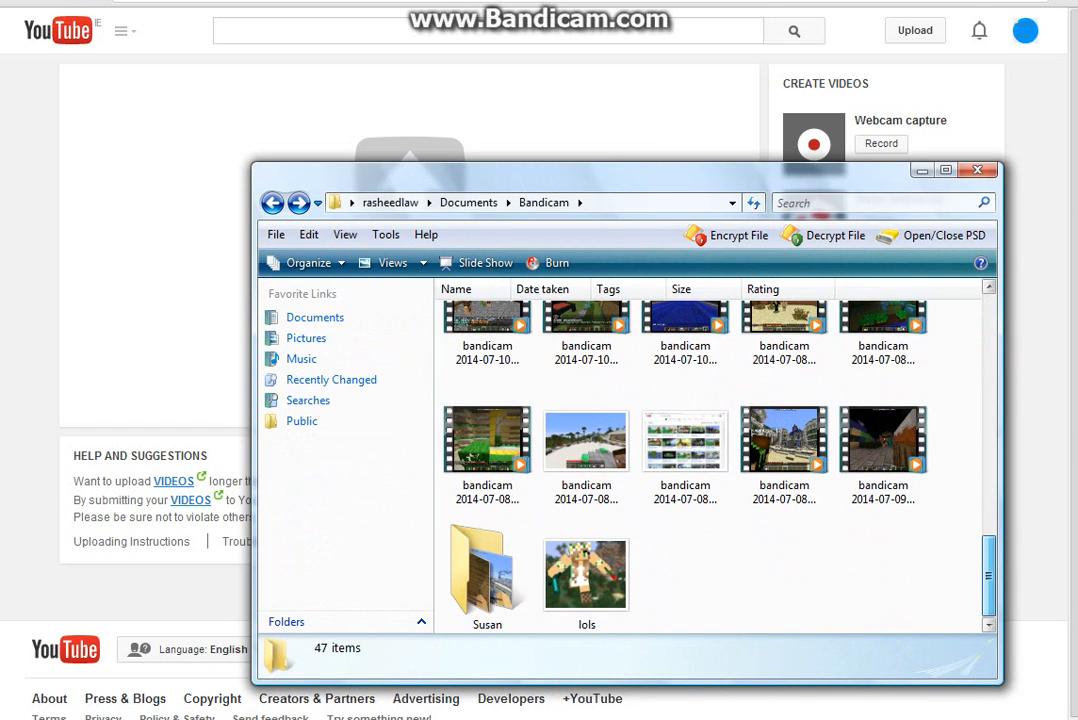
double_click(488, 576)
text(Turf wars!!!)
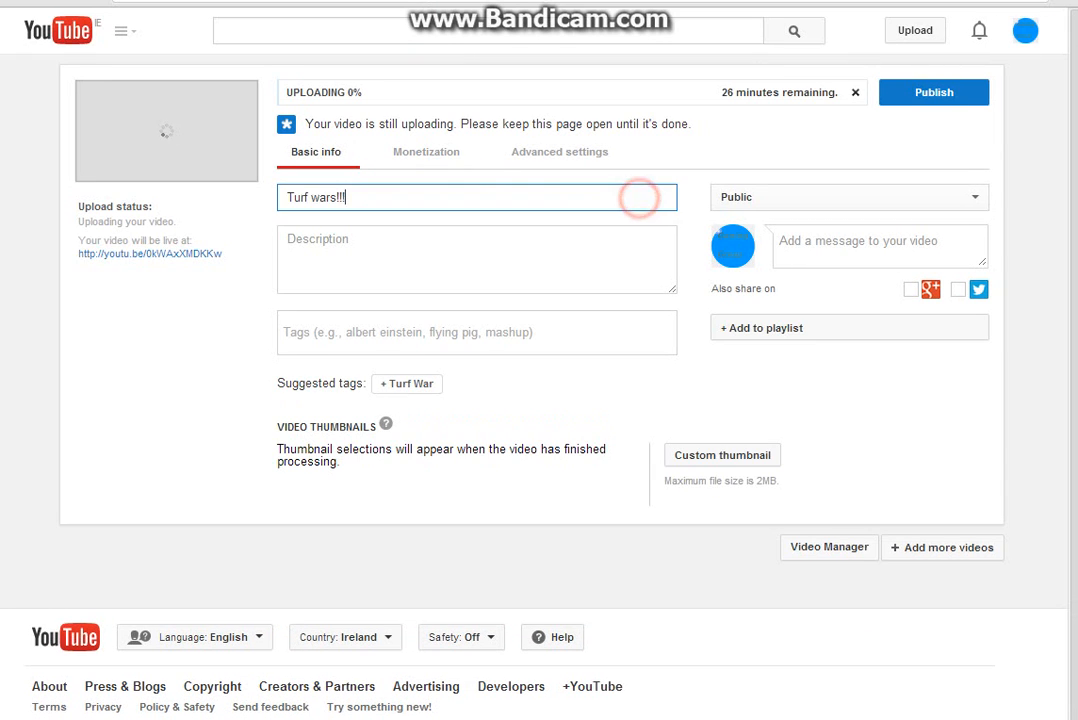
Add the suggested 'Turf War' tag to the uploading video
click(476, 258)
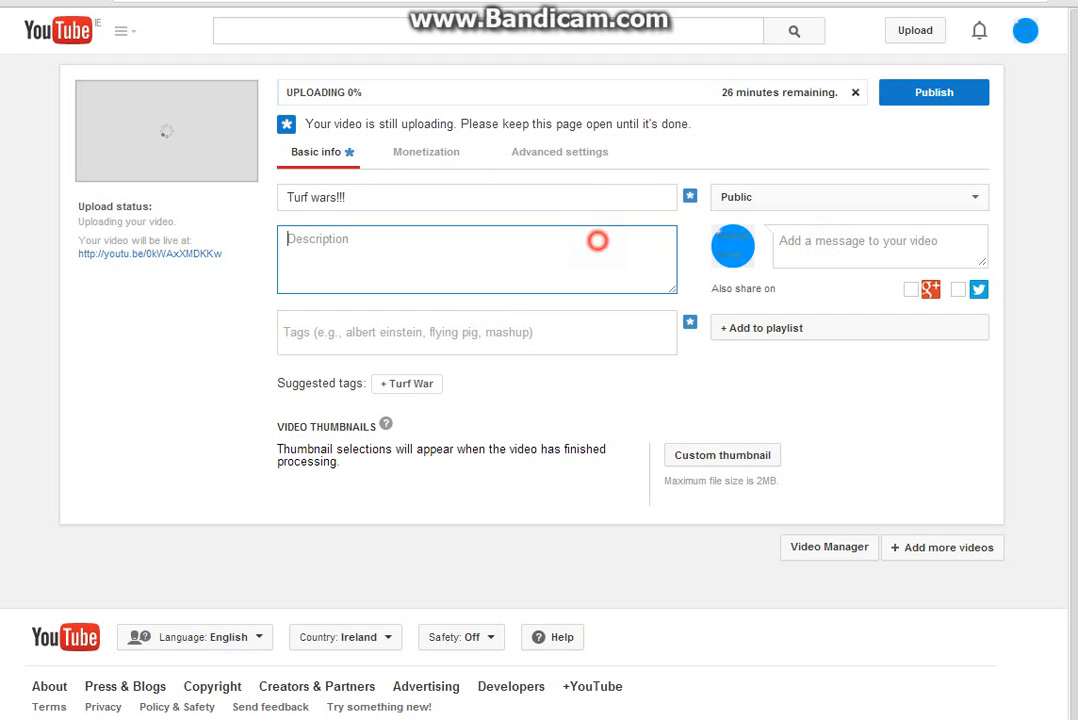
click(878, 248)
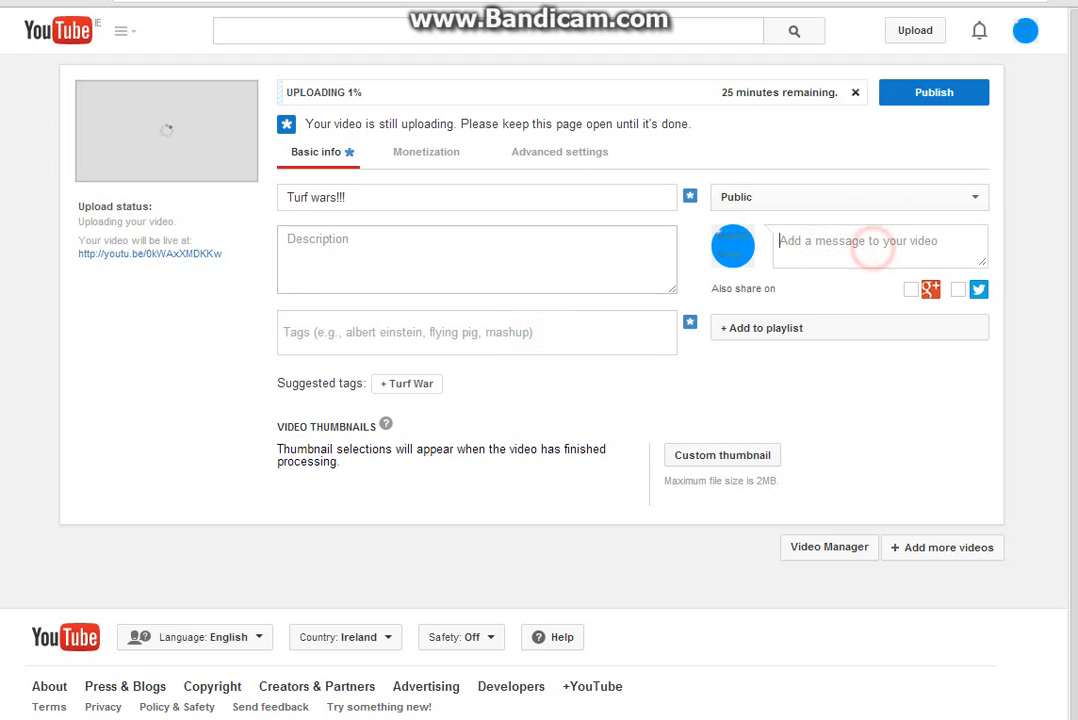
click(476, 332)
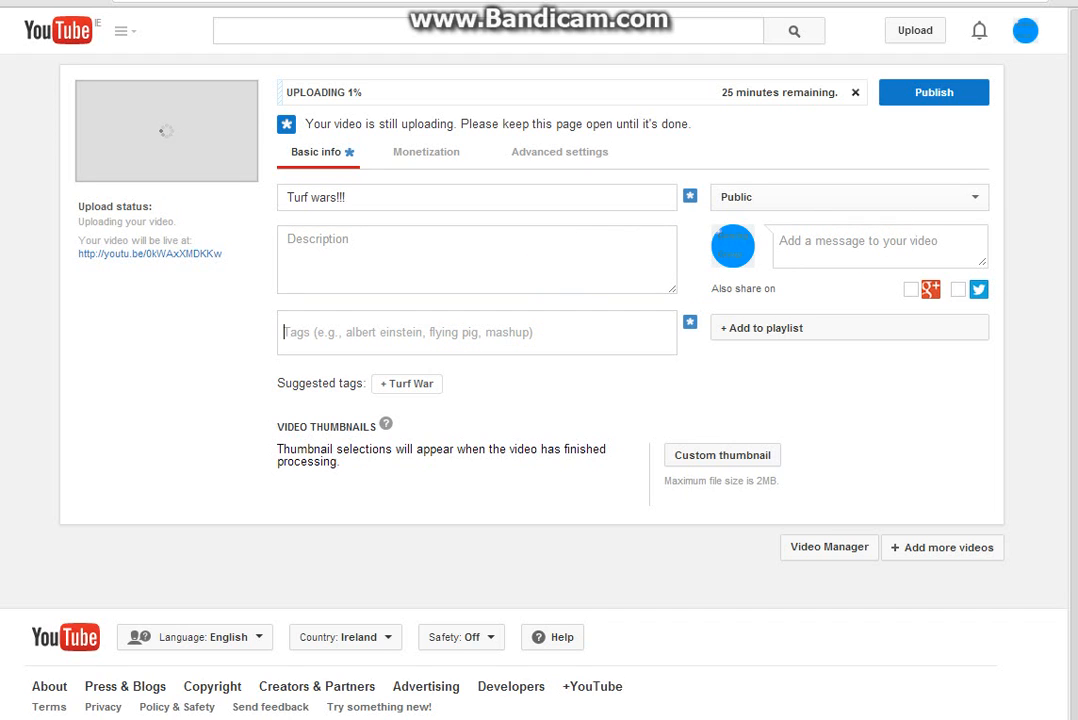
click(406, 384)
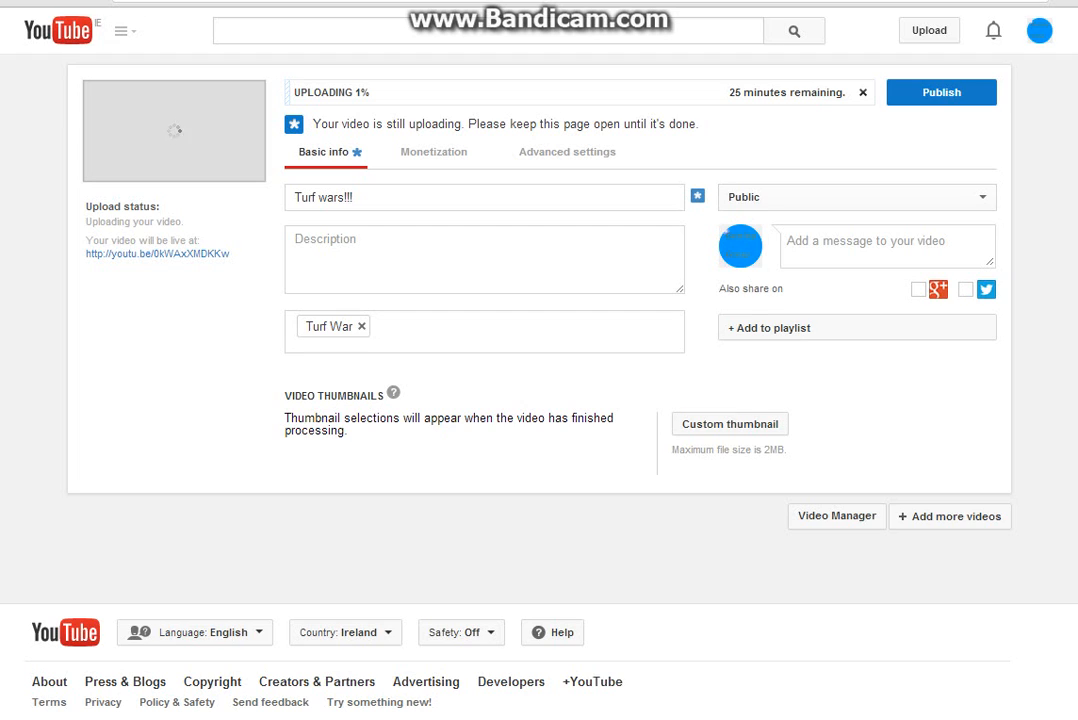
click(432, 152)
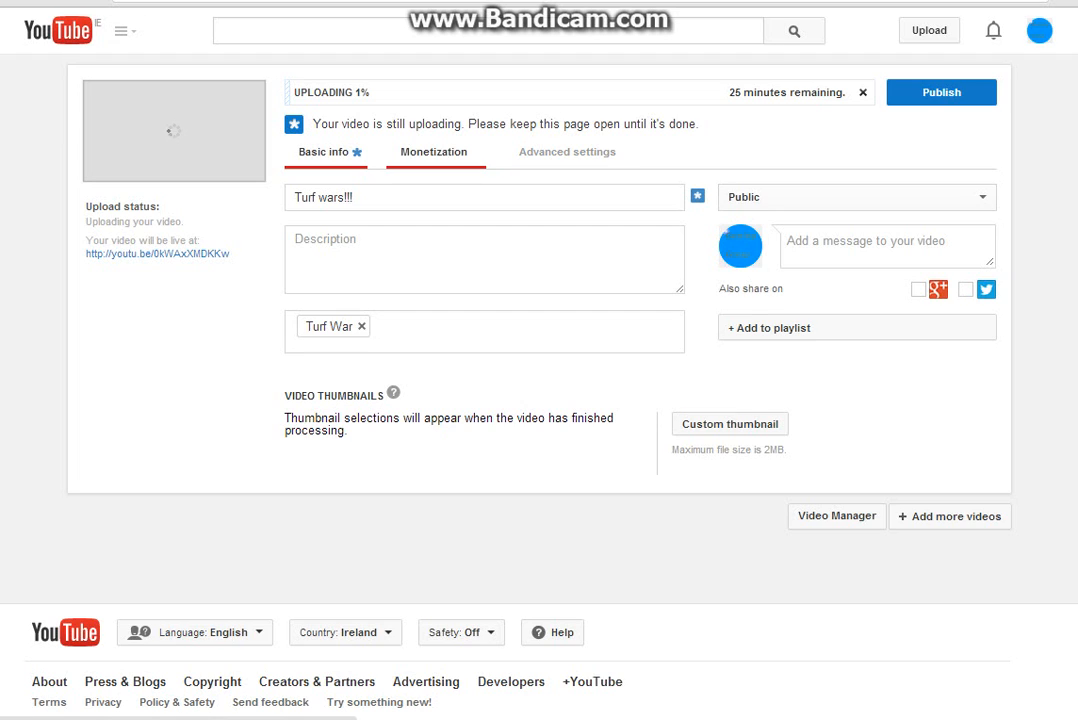
Review monetization with ads left off, then show the advanced settings
click(432, 152)
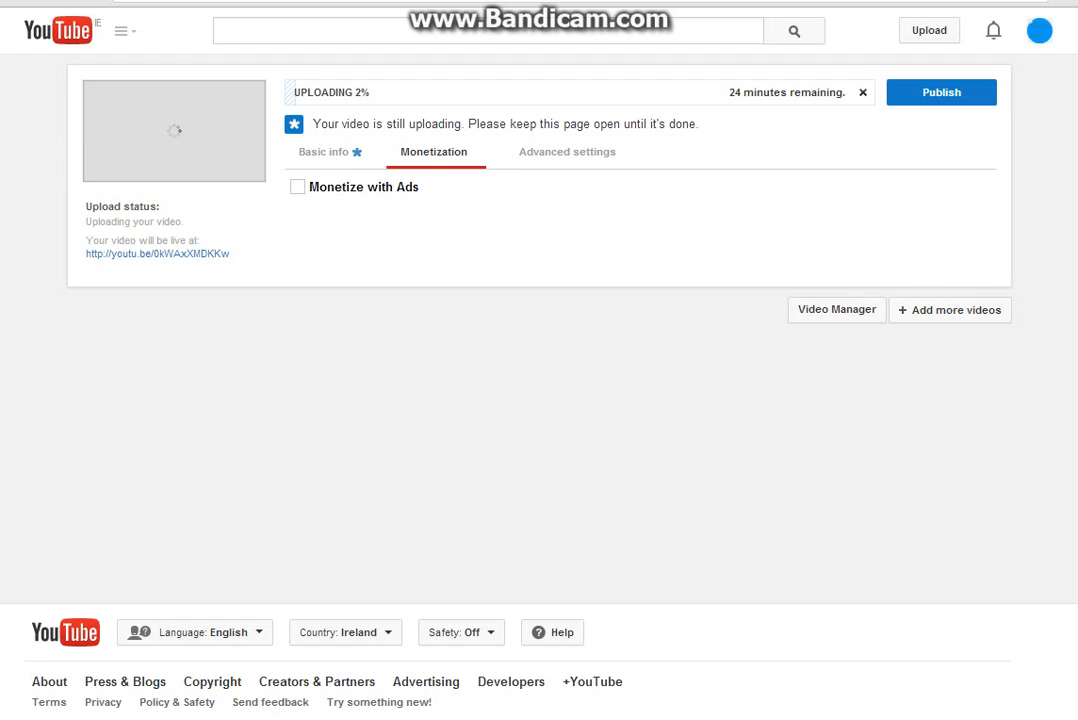
click(560, 152)
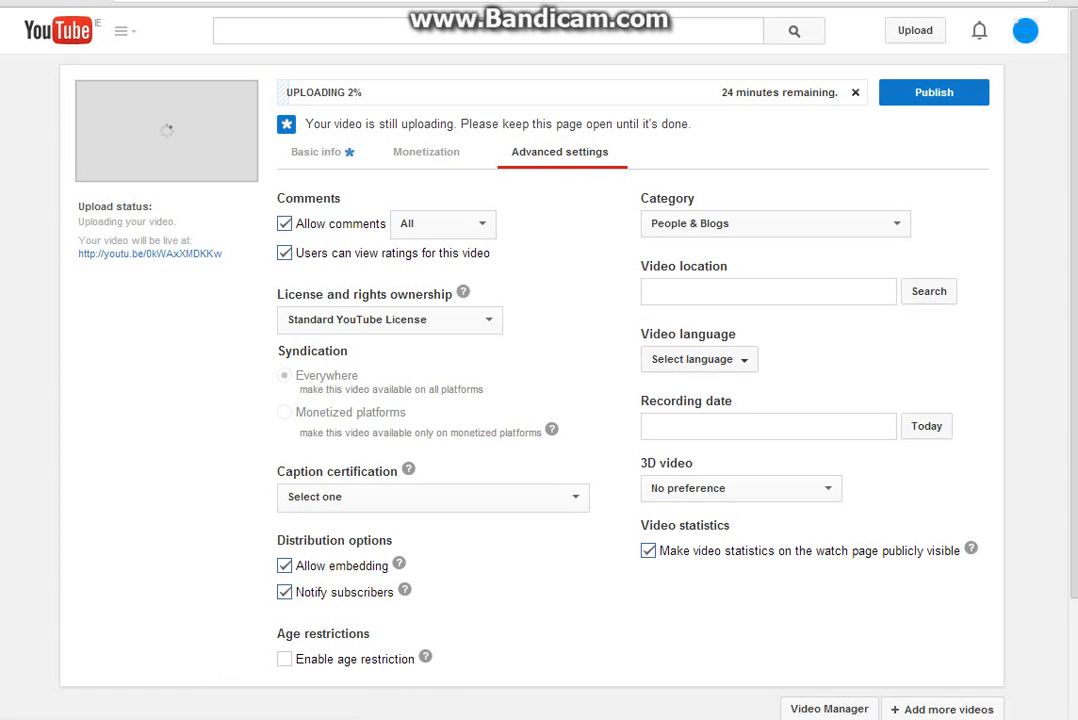
click(774, 224)
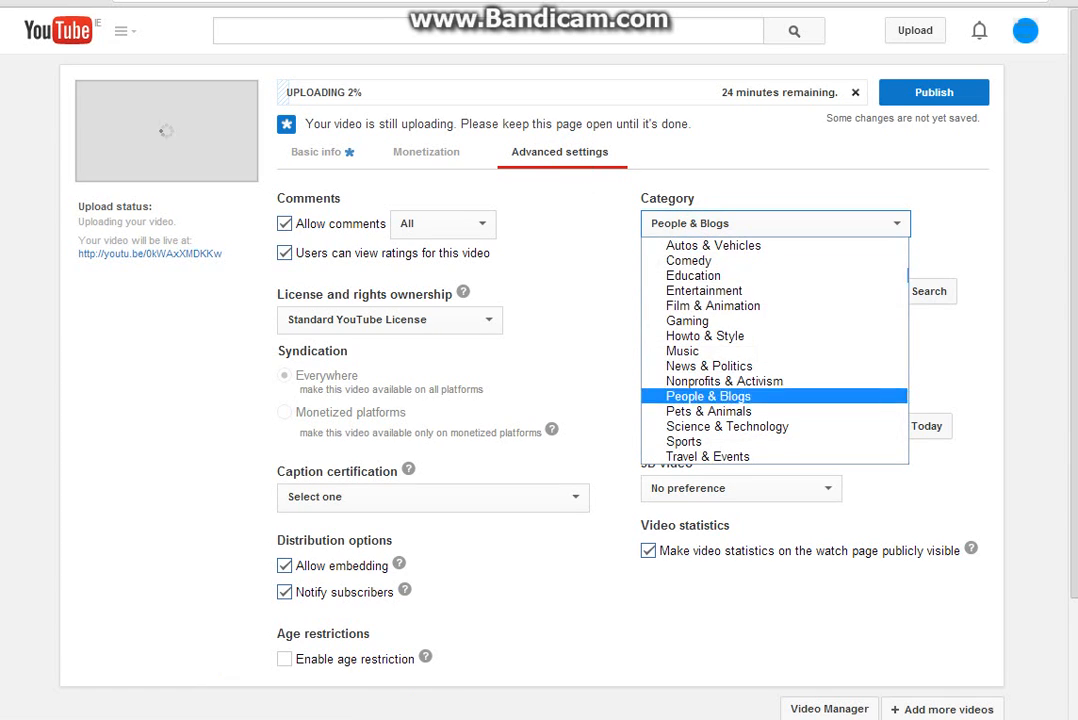
mouse_move(682, 350)
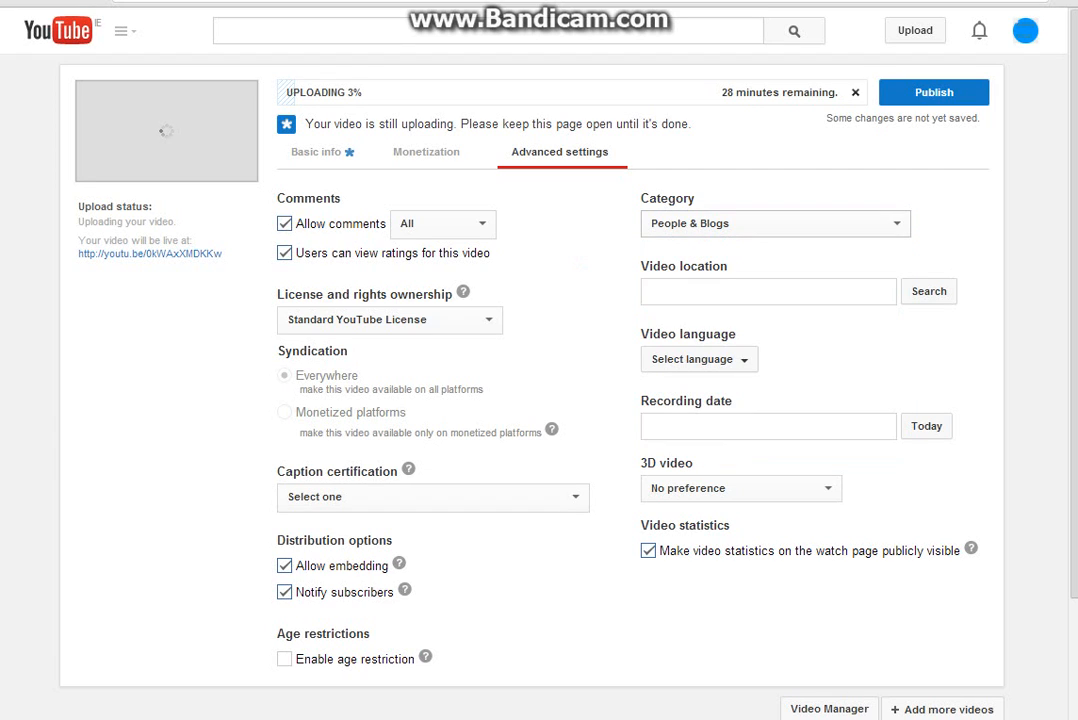
scroll(down, 3)
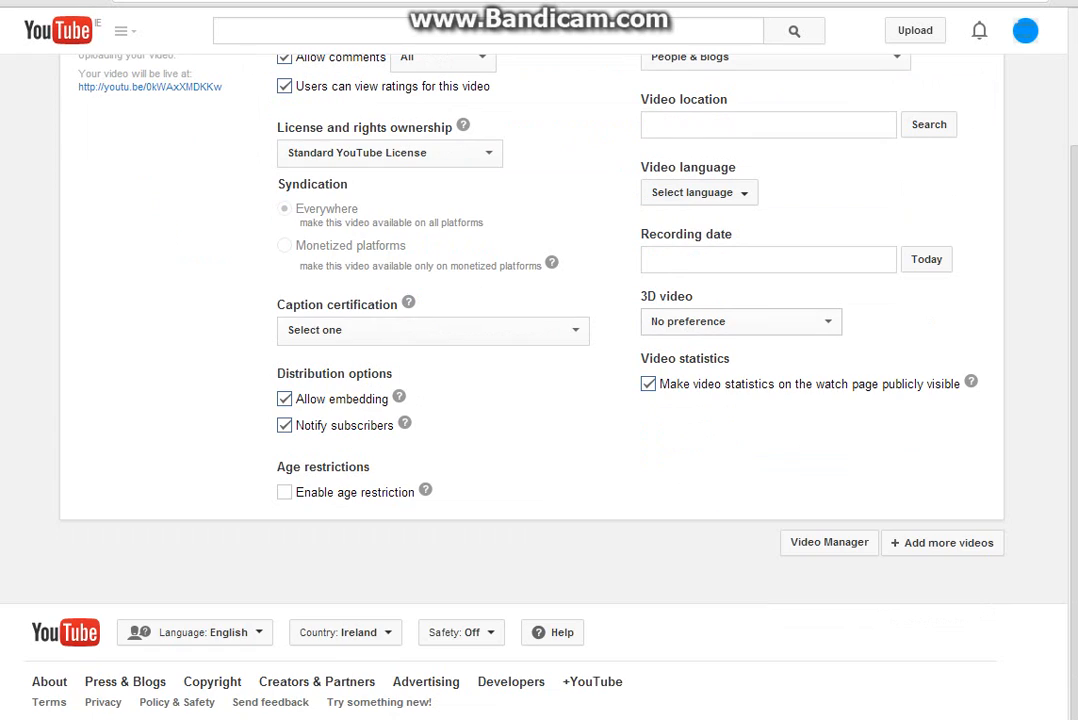
scroll(up, 3)
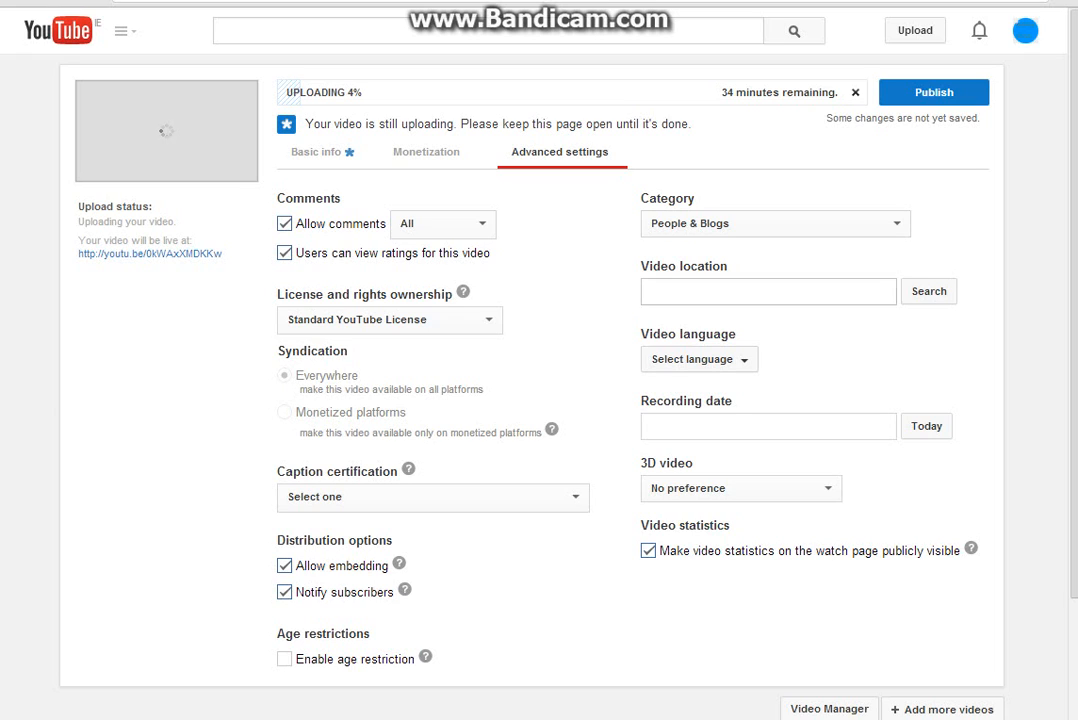
Set video language to English (United Kingdom) and recording date to today, August 5, 2014
click(698, 360)
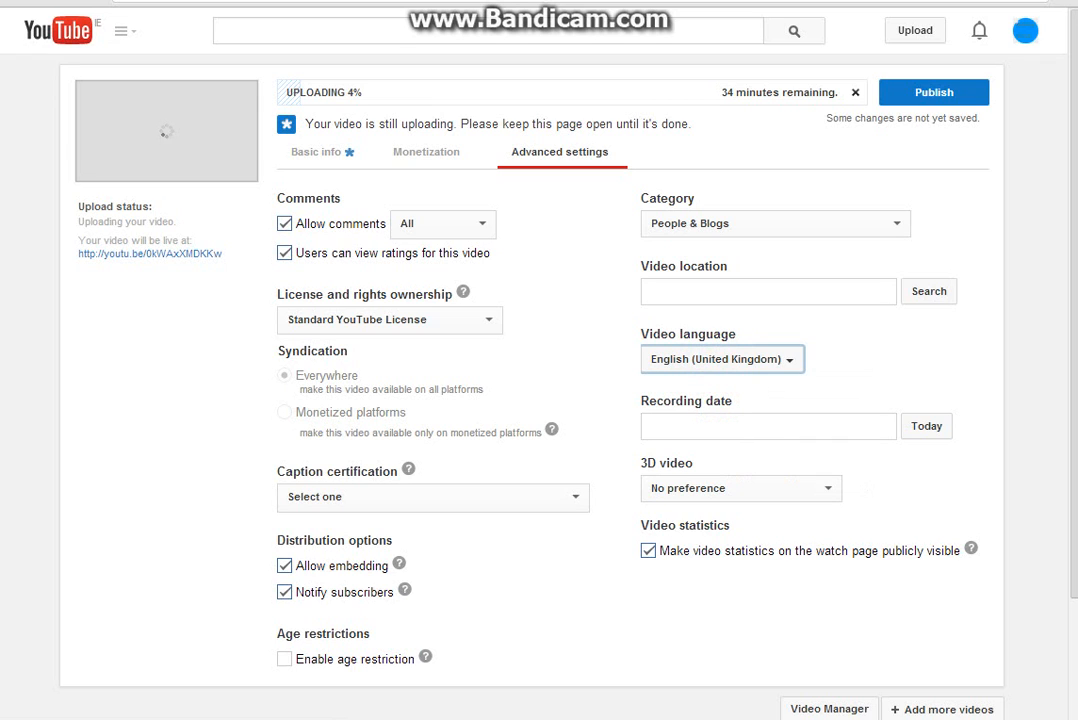
click(768, 426)
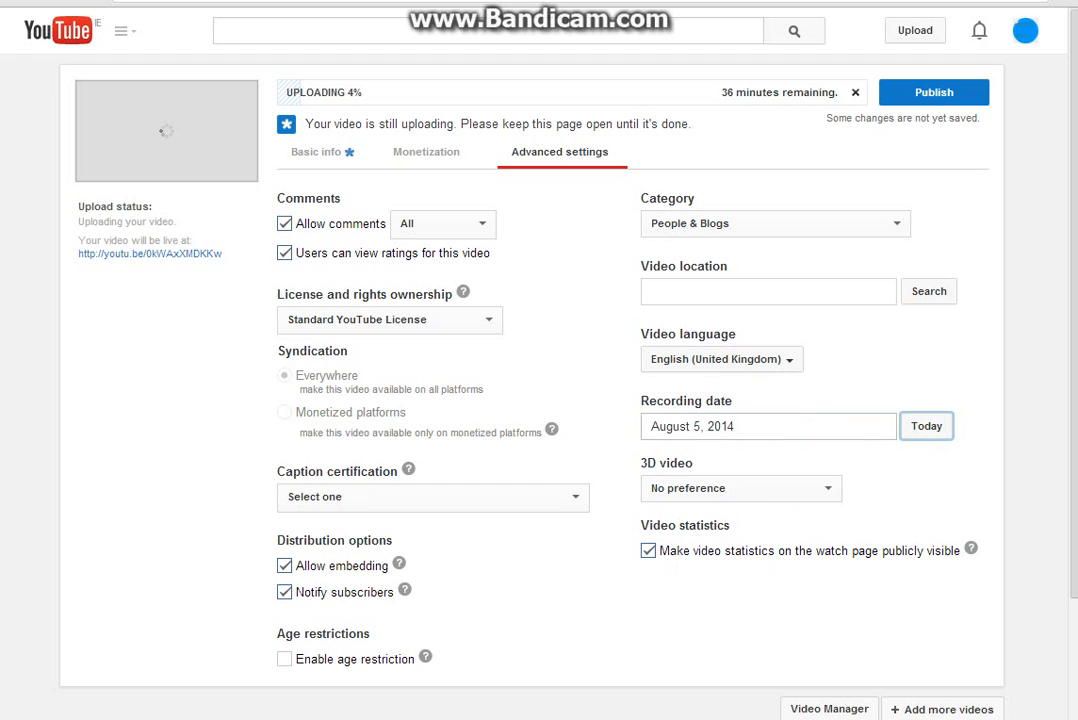
click(768, 426)
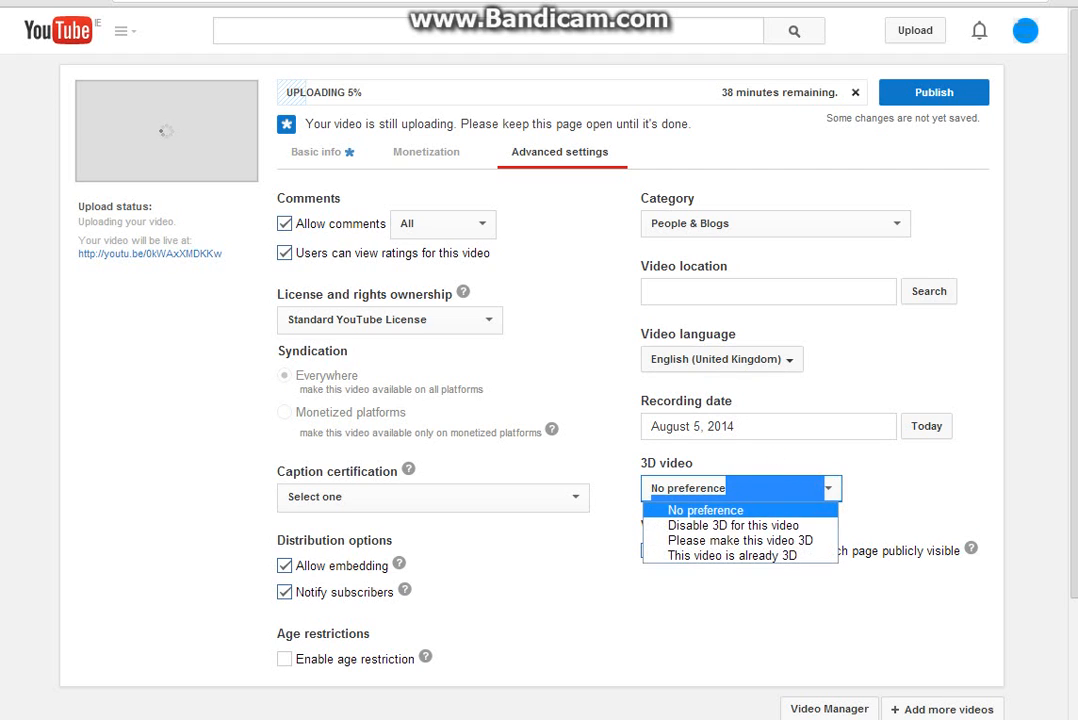
Choose 'Please make this video 3D', then return to the basic info details
click(432, 496)
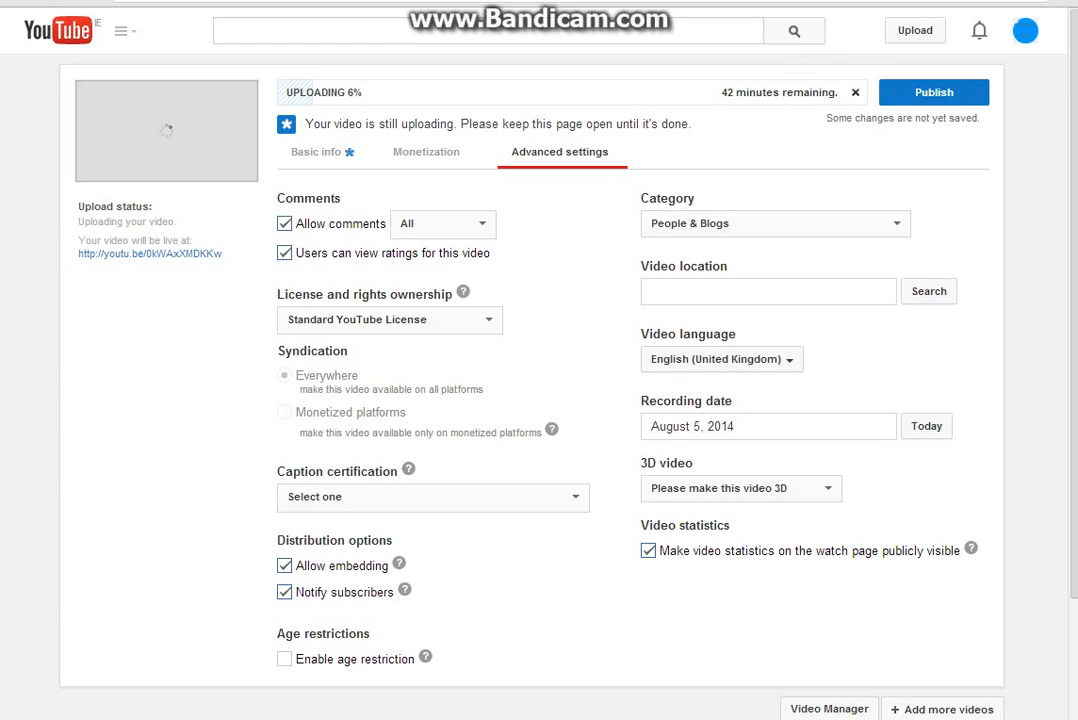
mouse_move(932, 92)
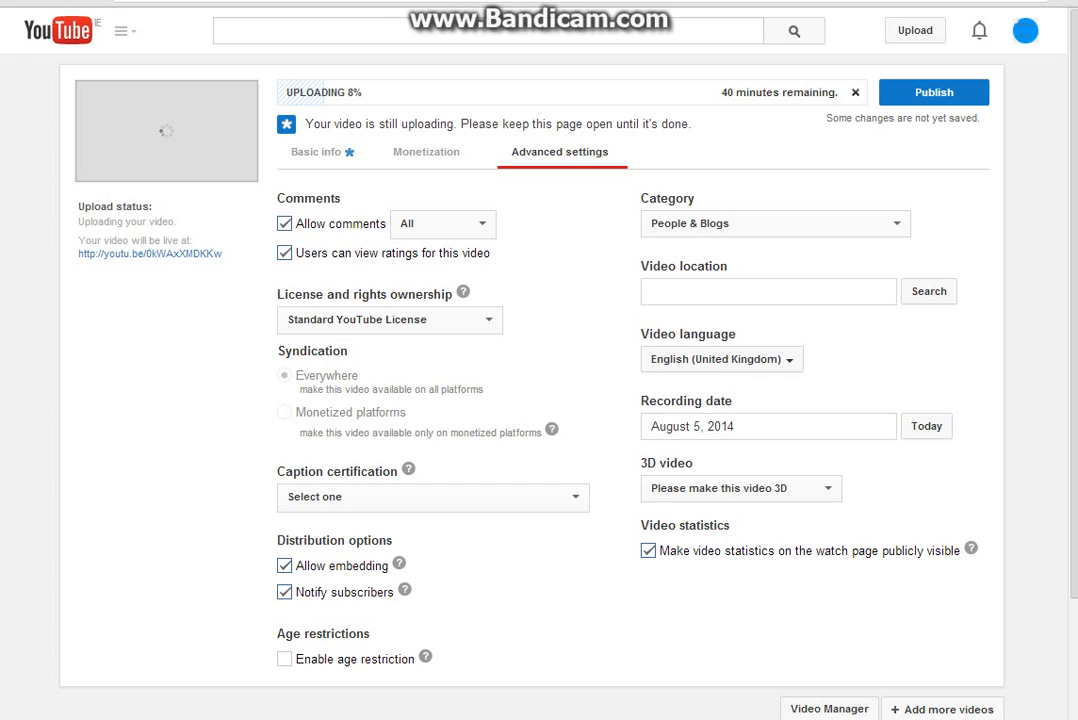
mouse_move(932, 92)
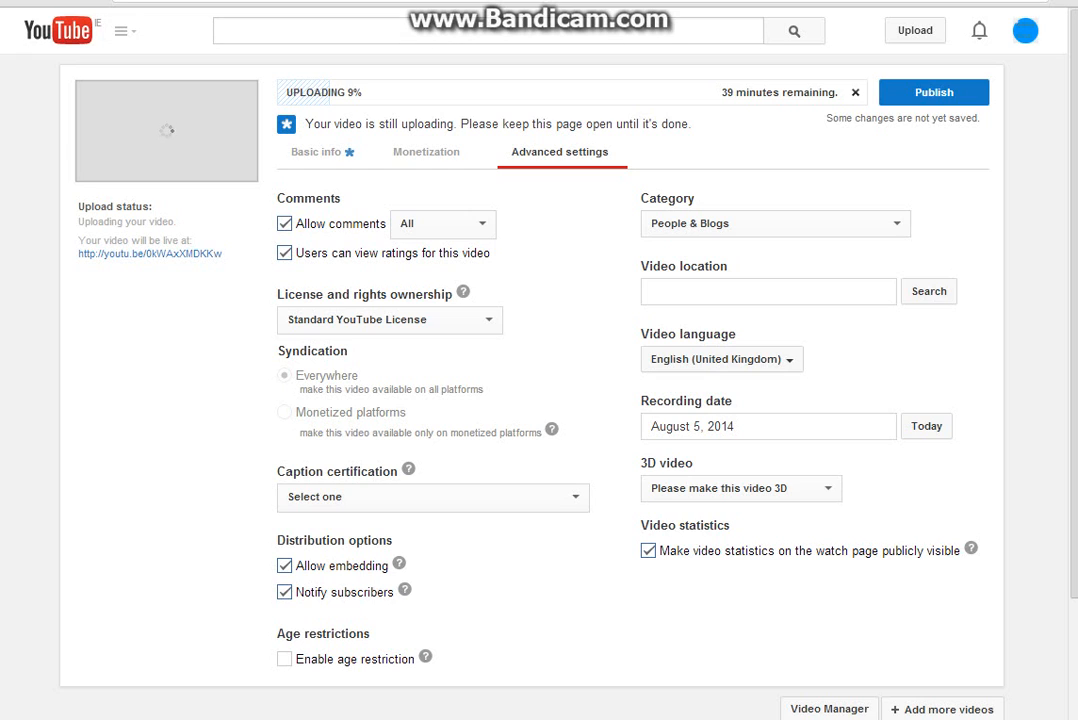
click(322, 152)
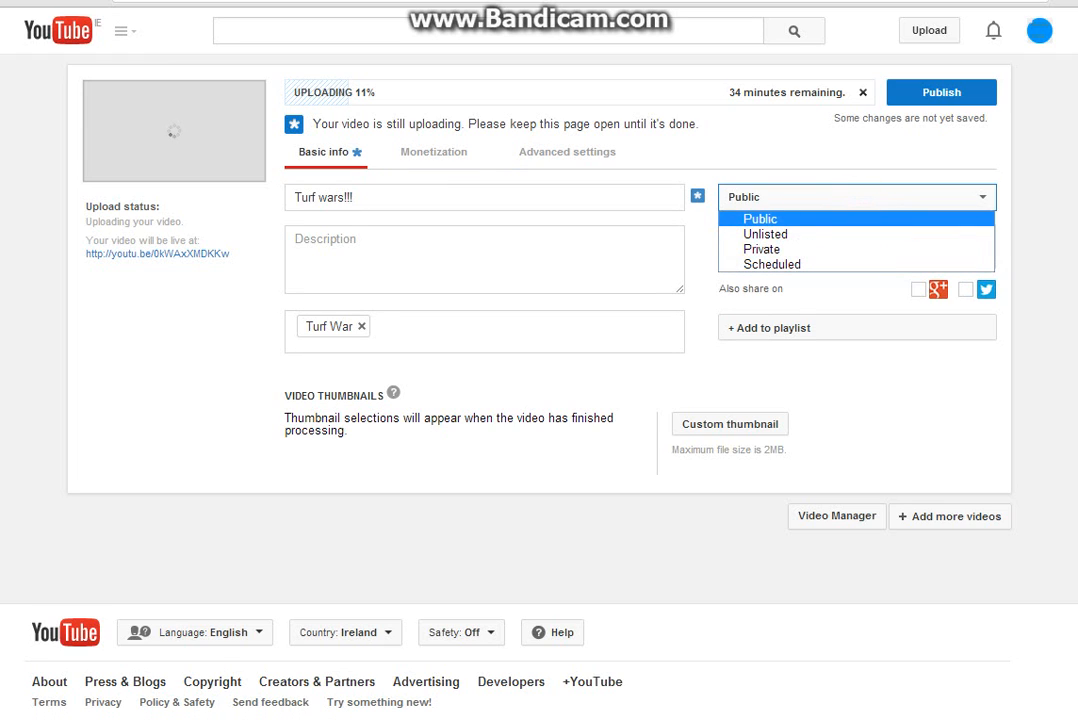
mouse_move(772, 264)
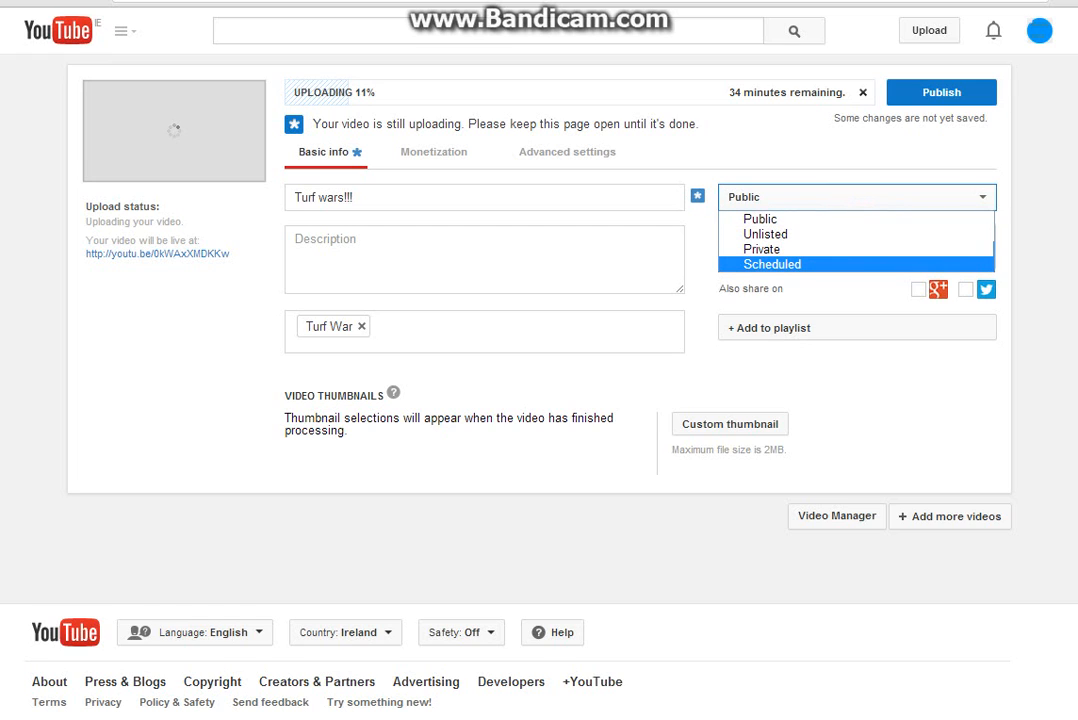
Keep privacy Public and write 'mineplex' as the video description
click(760, 218)
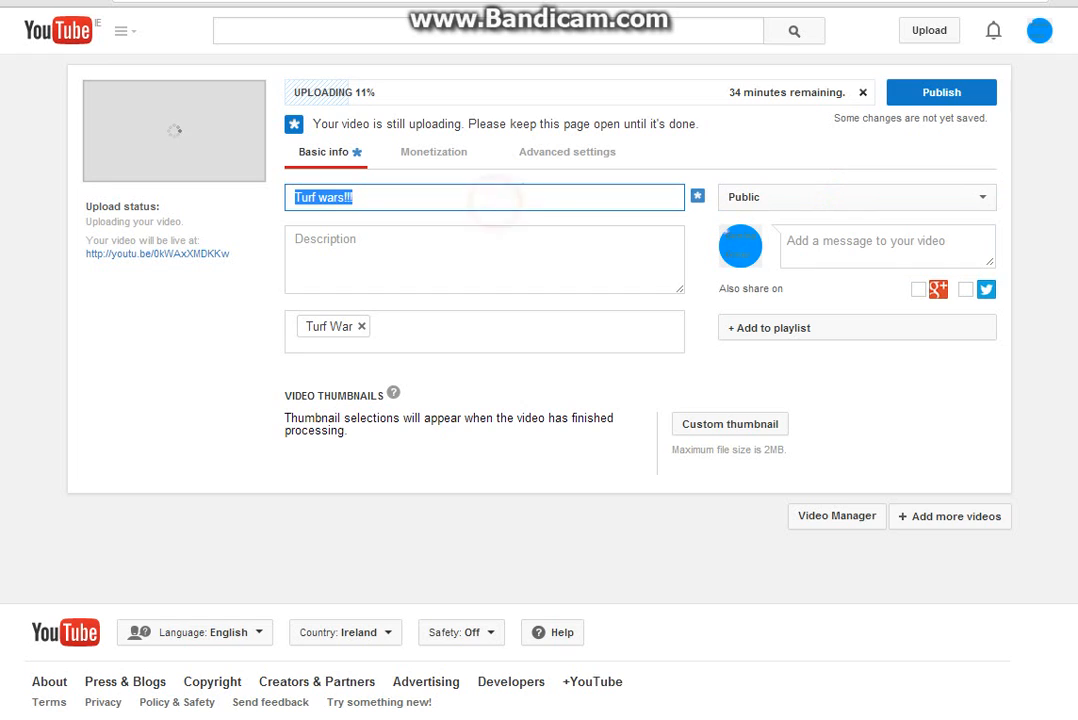
click(484, 260)
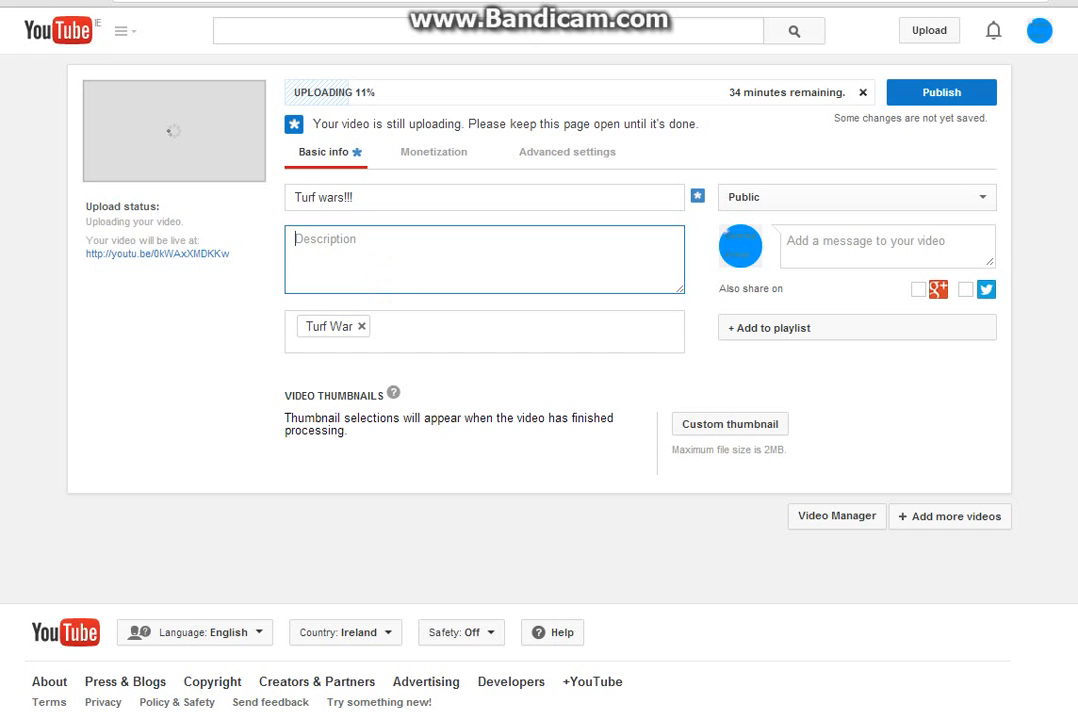
text(min)
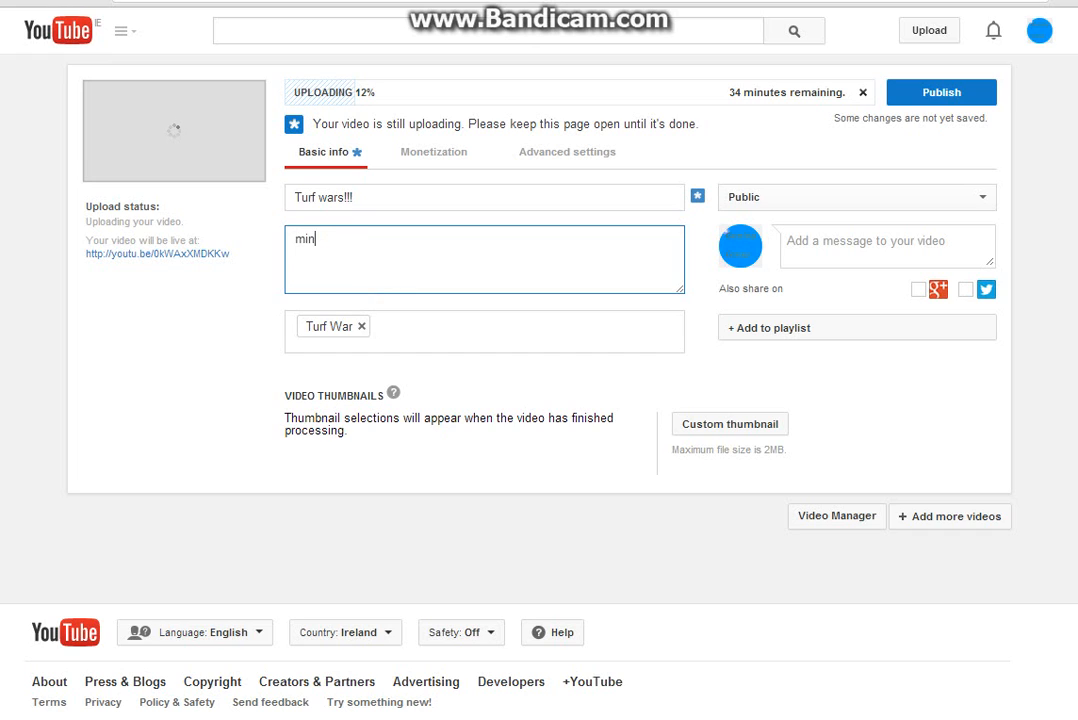
text(eple)
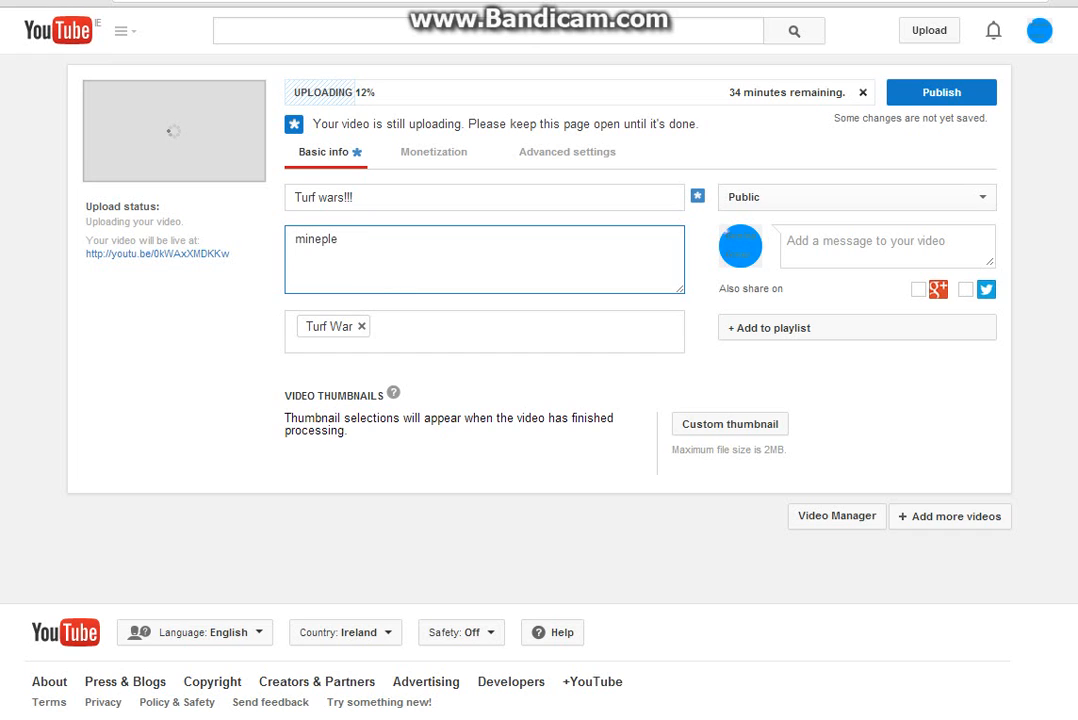
text(x)
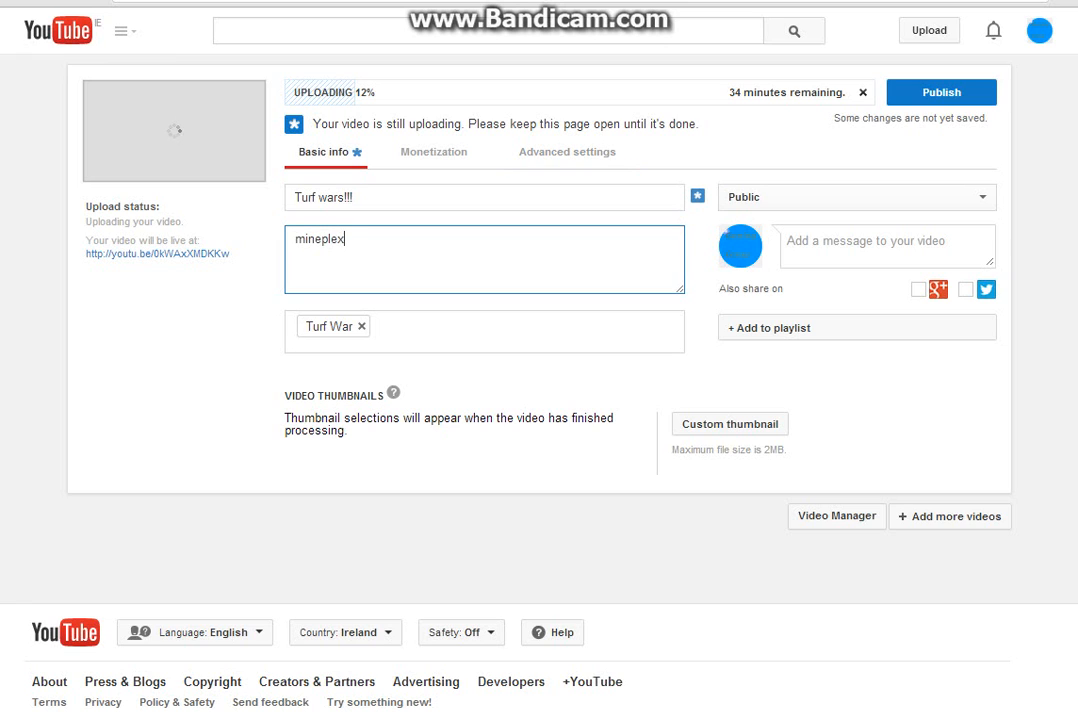
Turn on Monetize with Ads, accept the commercial rights notice, then show advanced settings
click(432, 152)
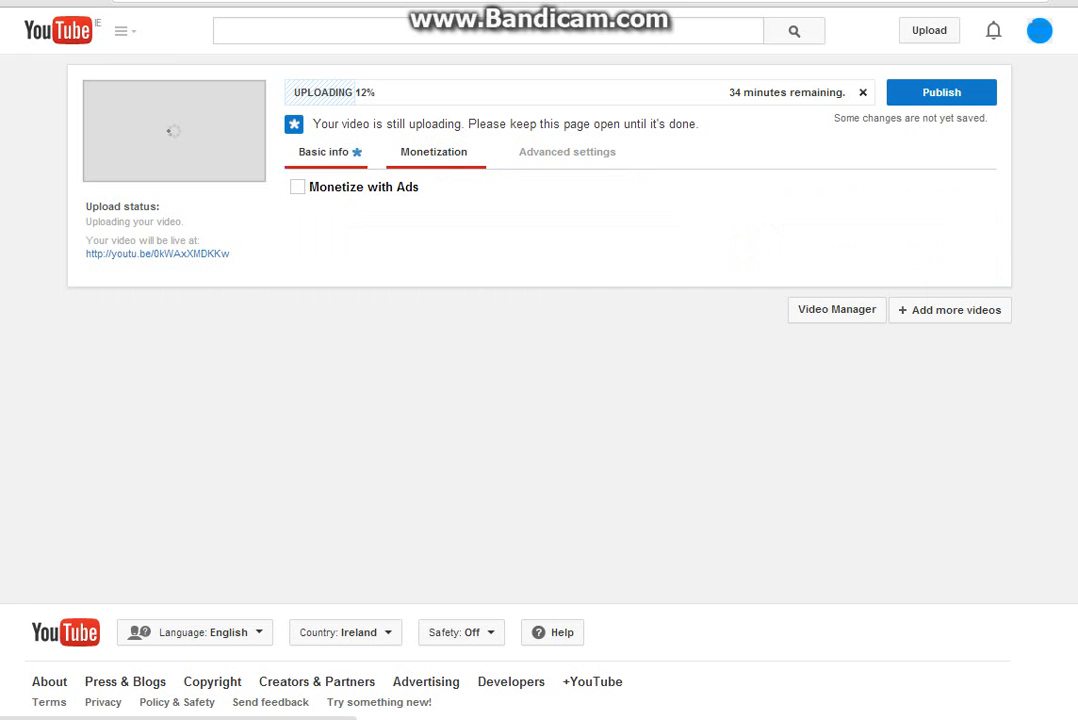
click(296, 188)
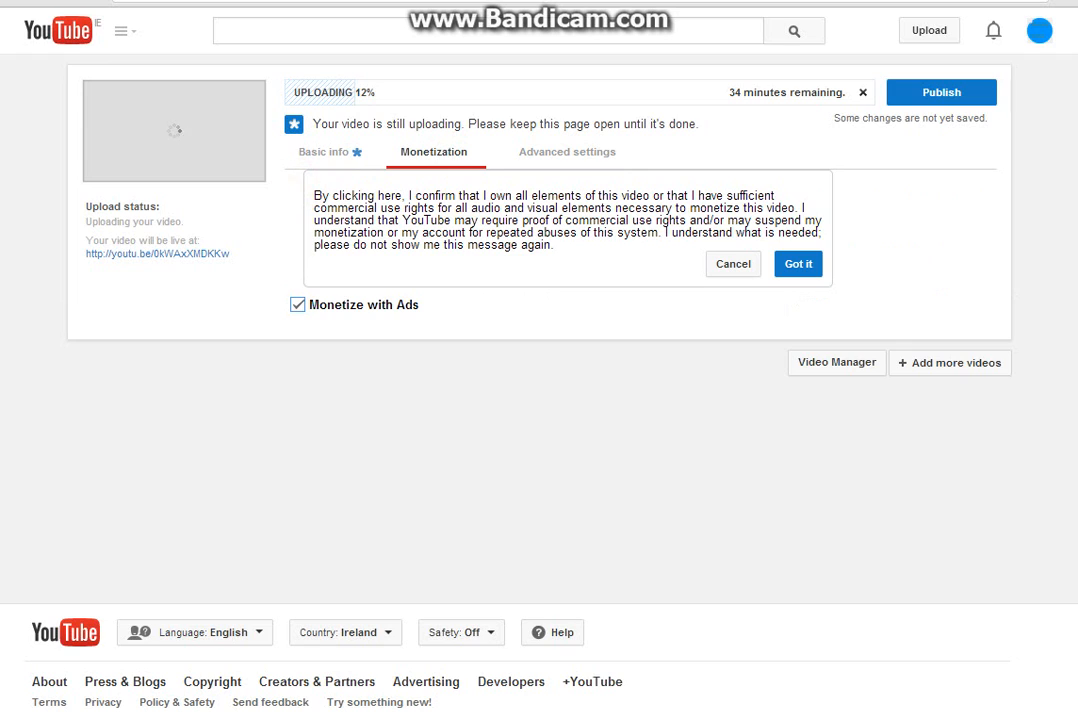
click(796, 264)
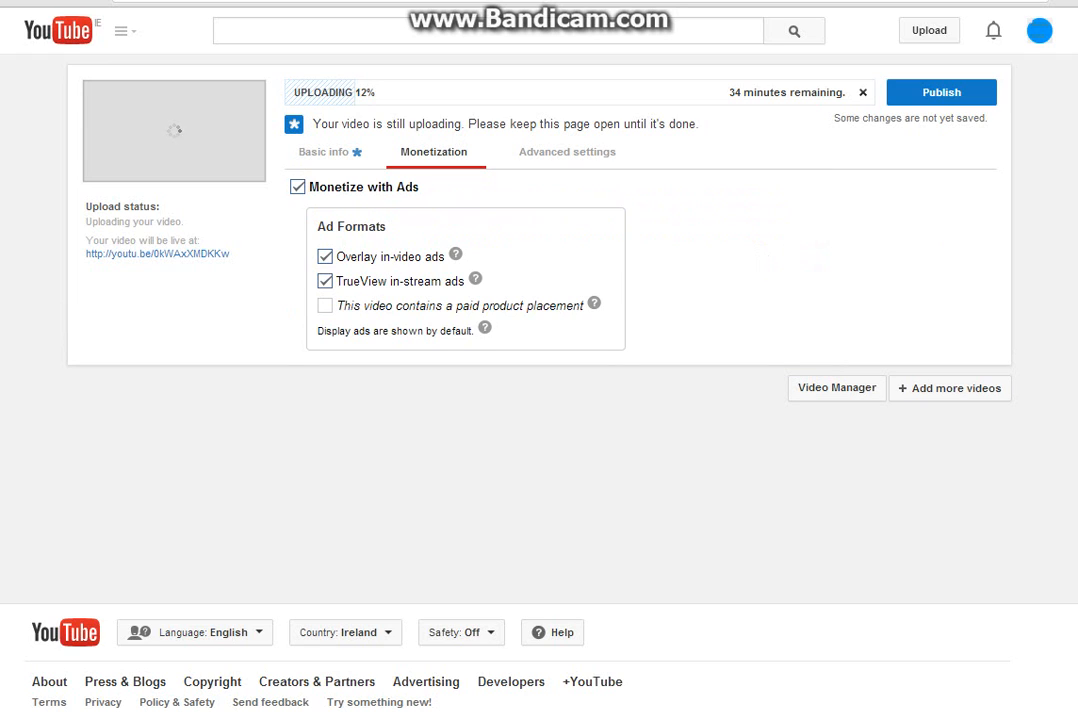
click(566, 152)
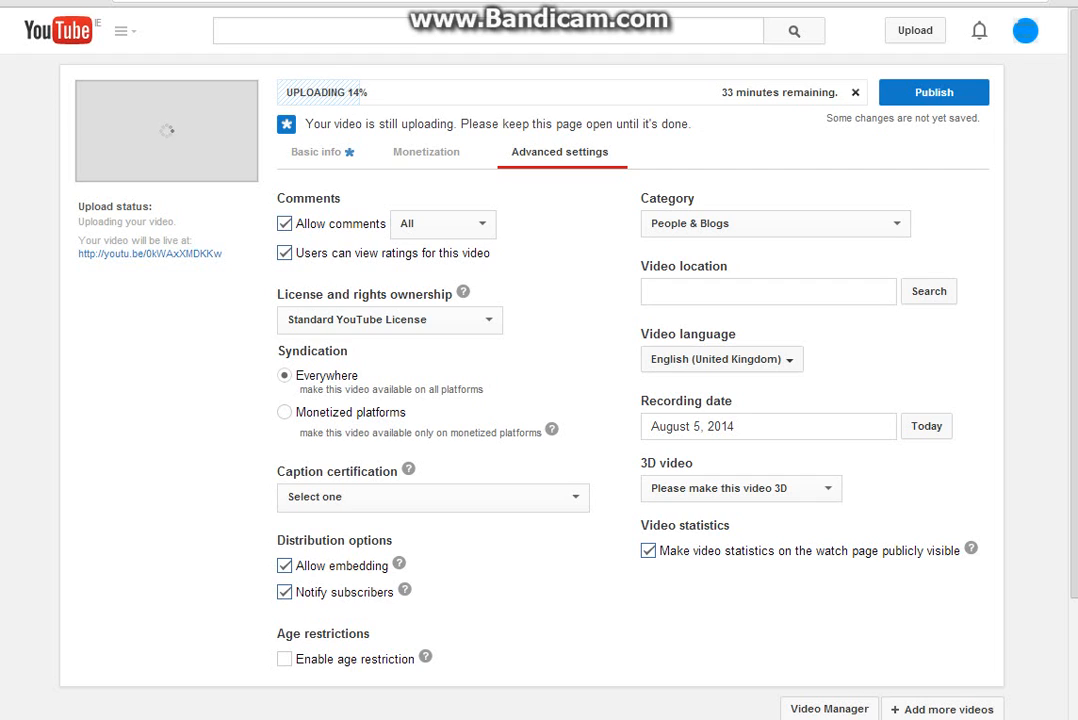
Leave caption certification unset and return to the monetization settings
click(432, 496)
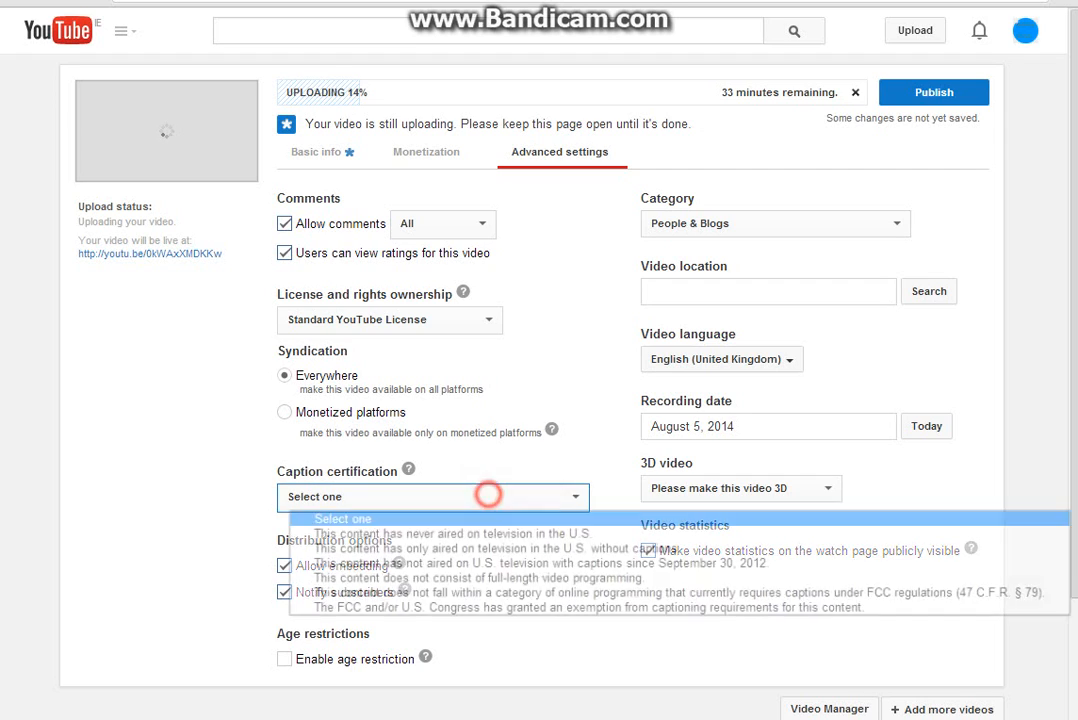
click(432, 496)
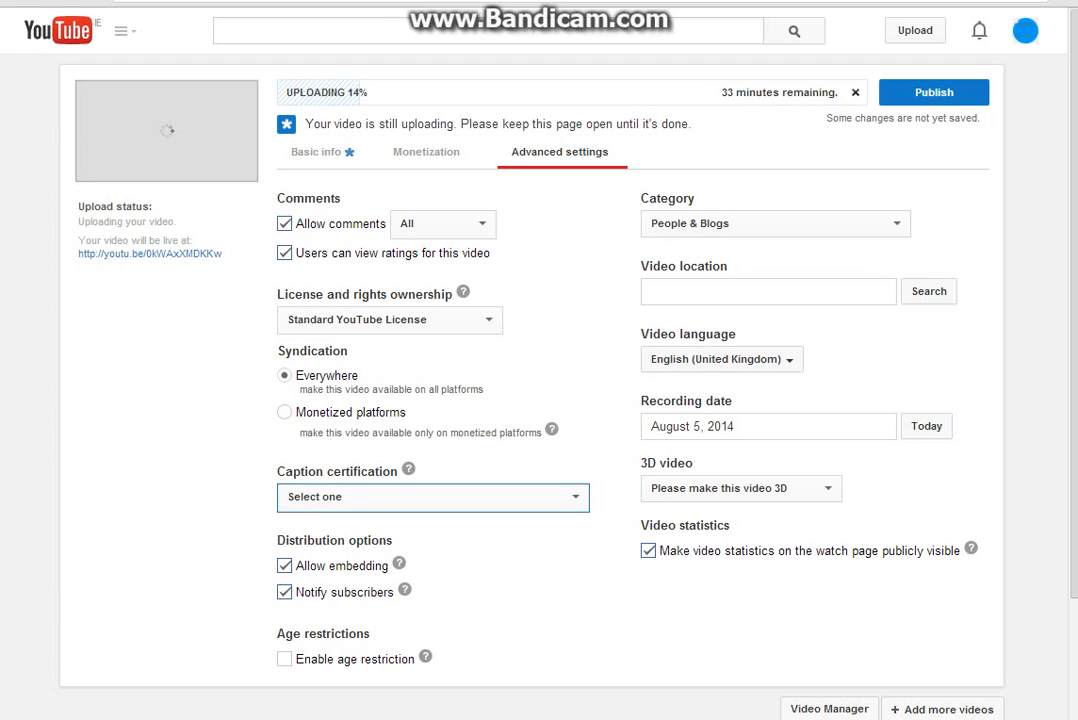
click(434, 152)
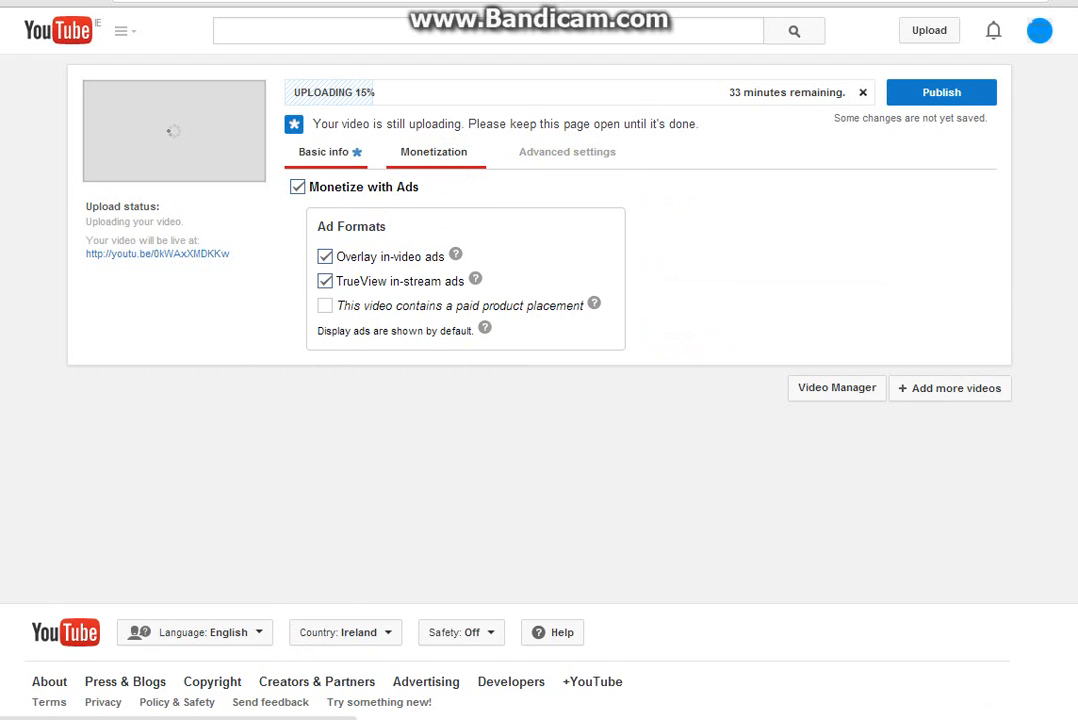
Return to basic info and type throwaway test text in the description and message boxes
click(322, 152)
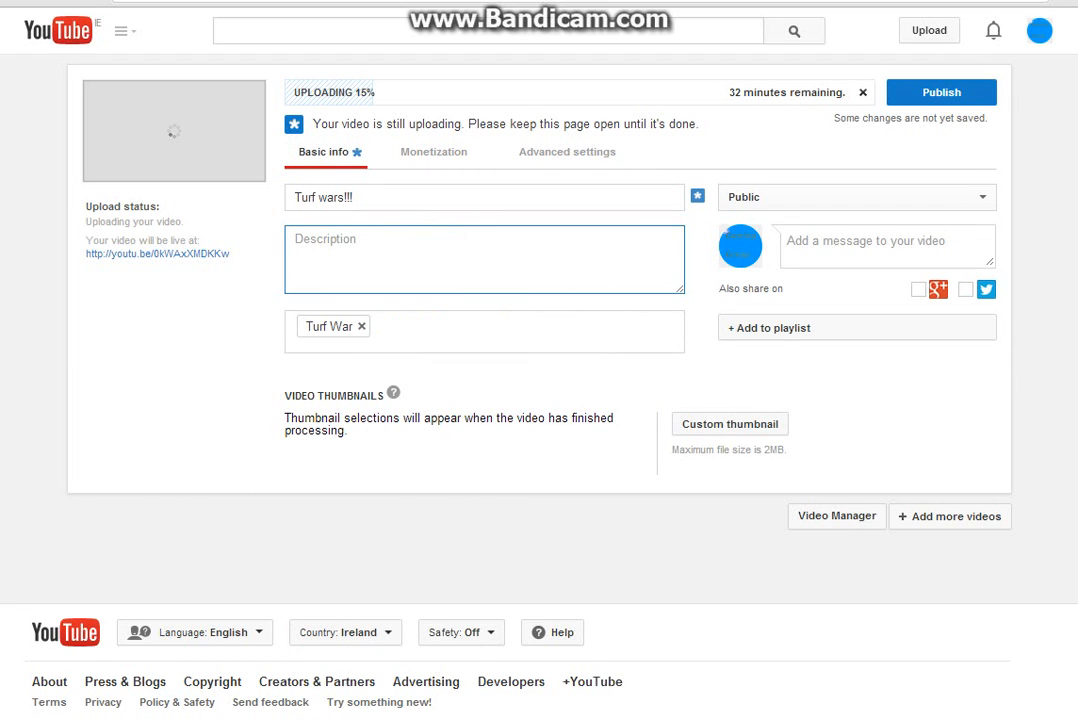
text(gfygr)
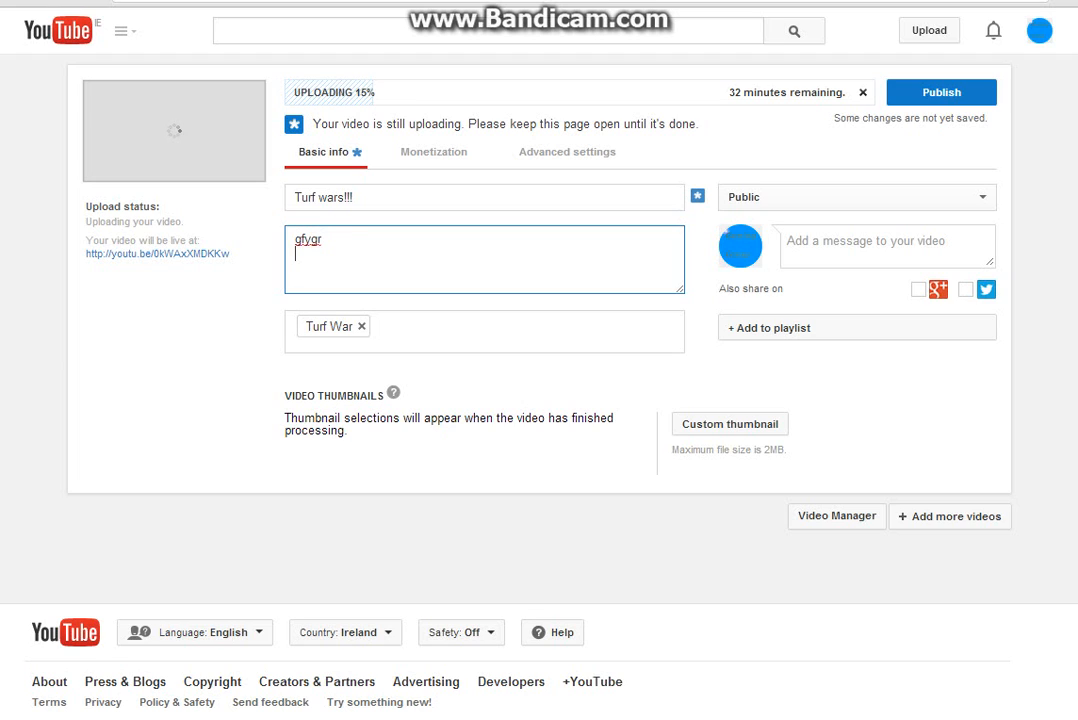
text(hdasfldjg)
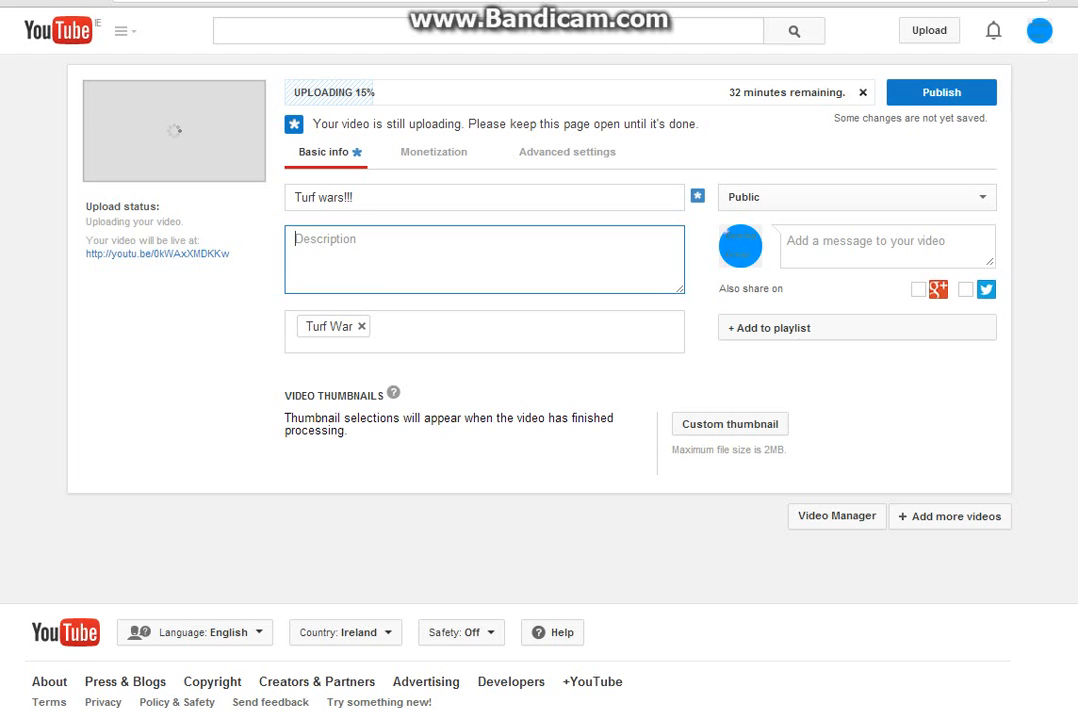
text(lov)
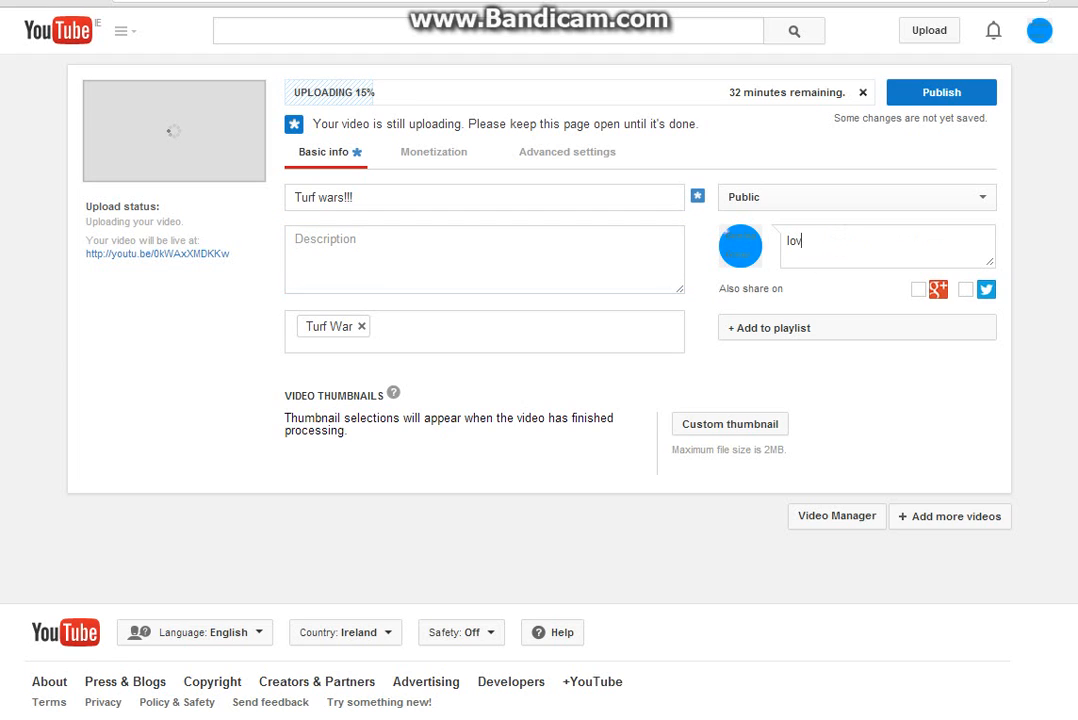
text(es it)
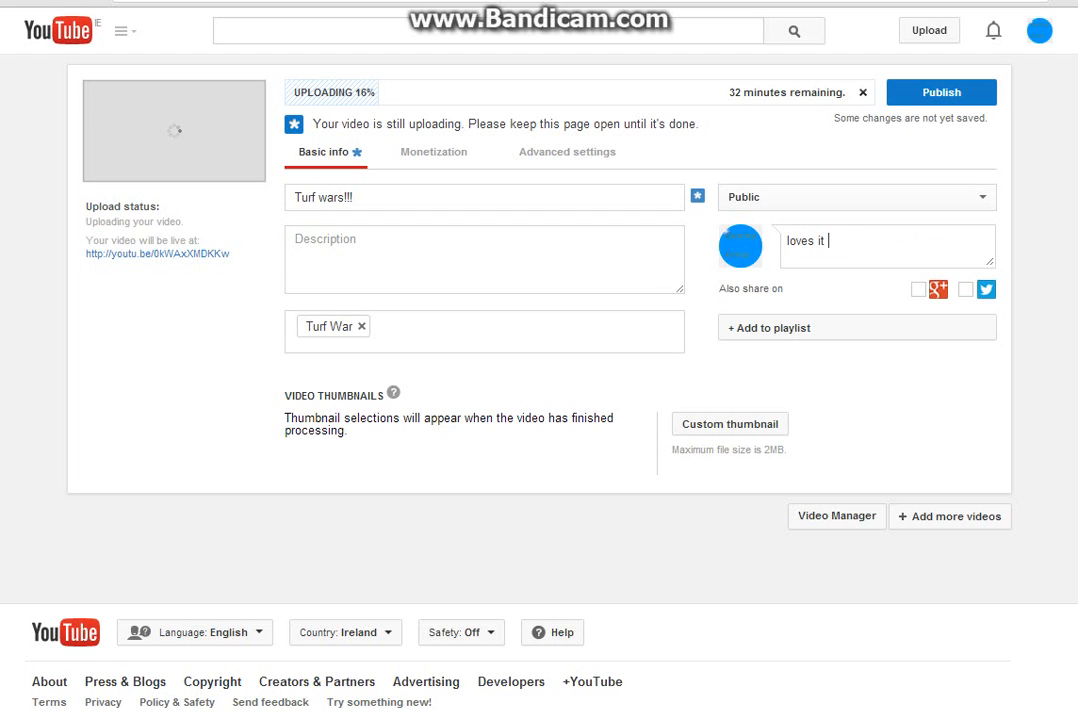
text(new vi)
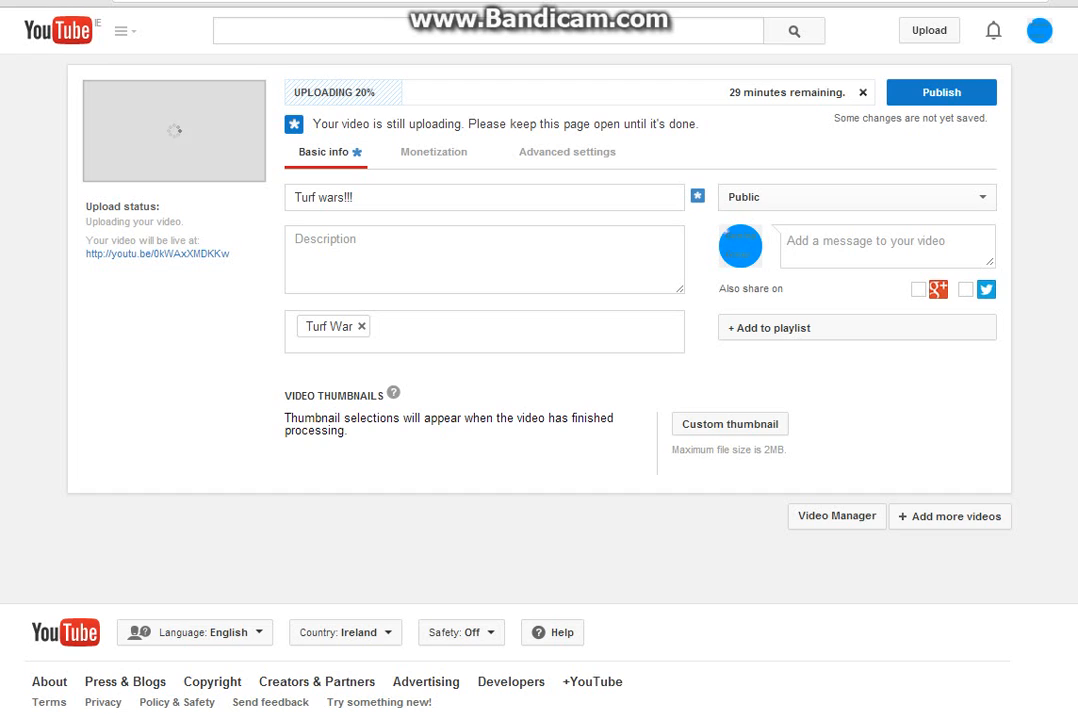
click(884, 244)
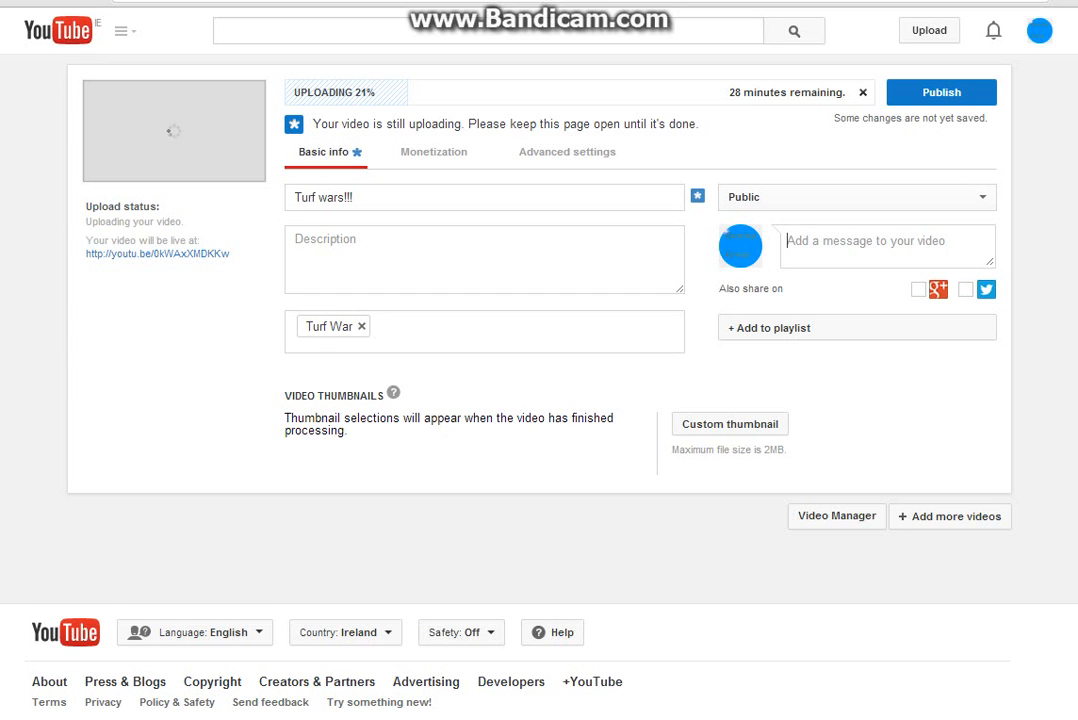
click(124, 30)
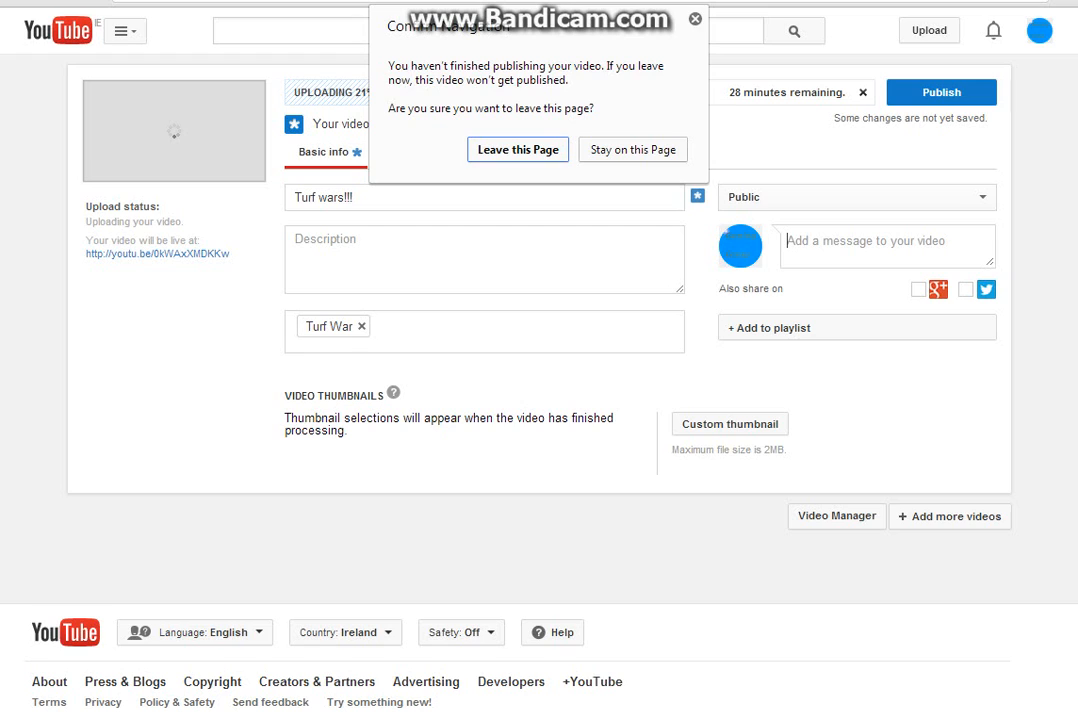
click(632, 148)
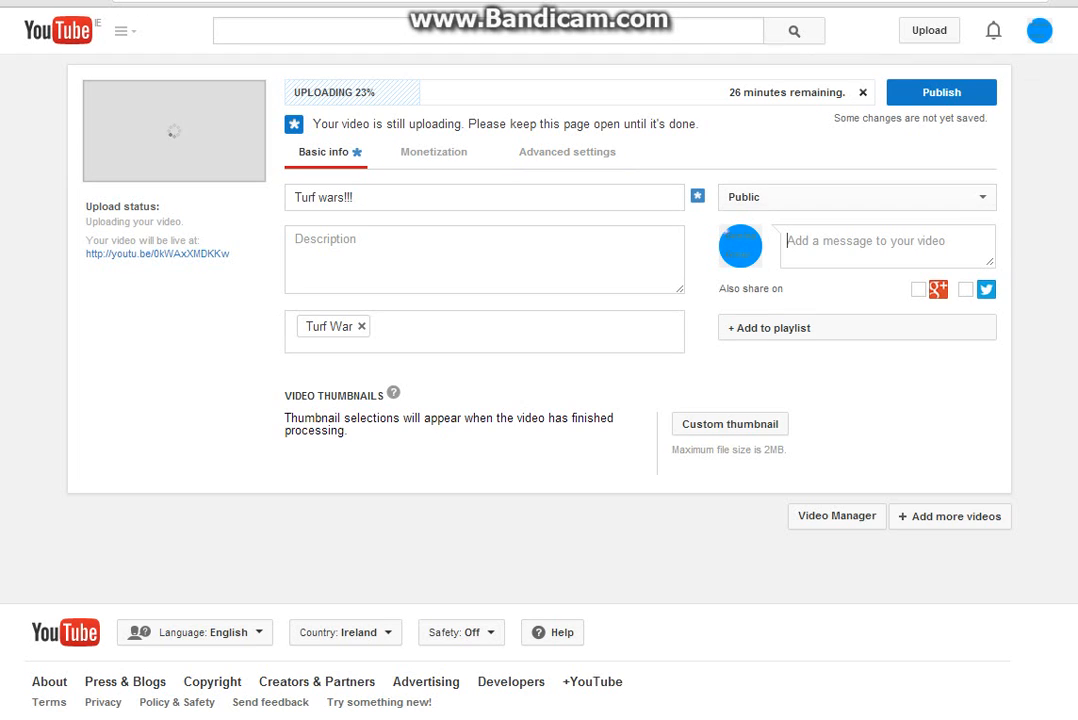
click(484, 258)
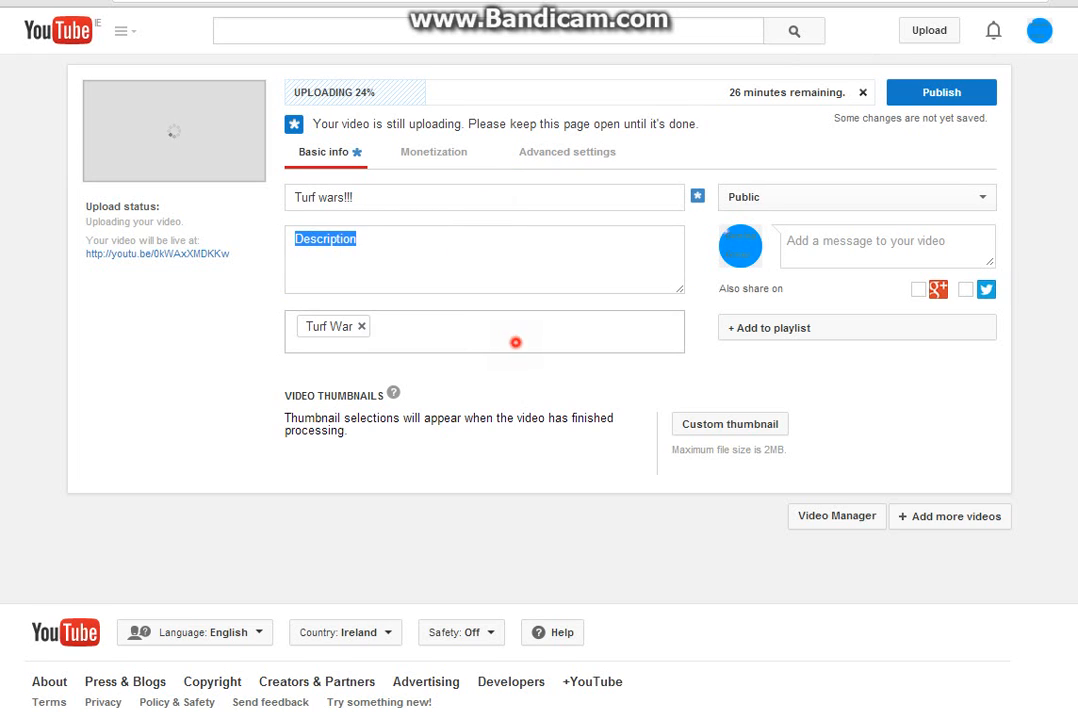
click(484, 260)
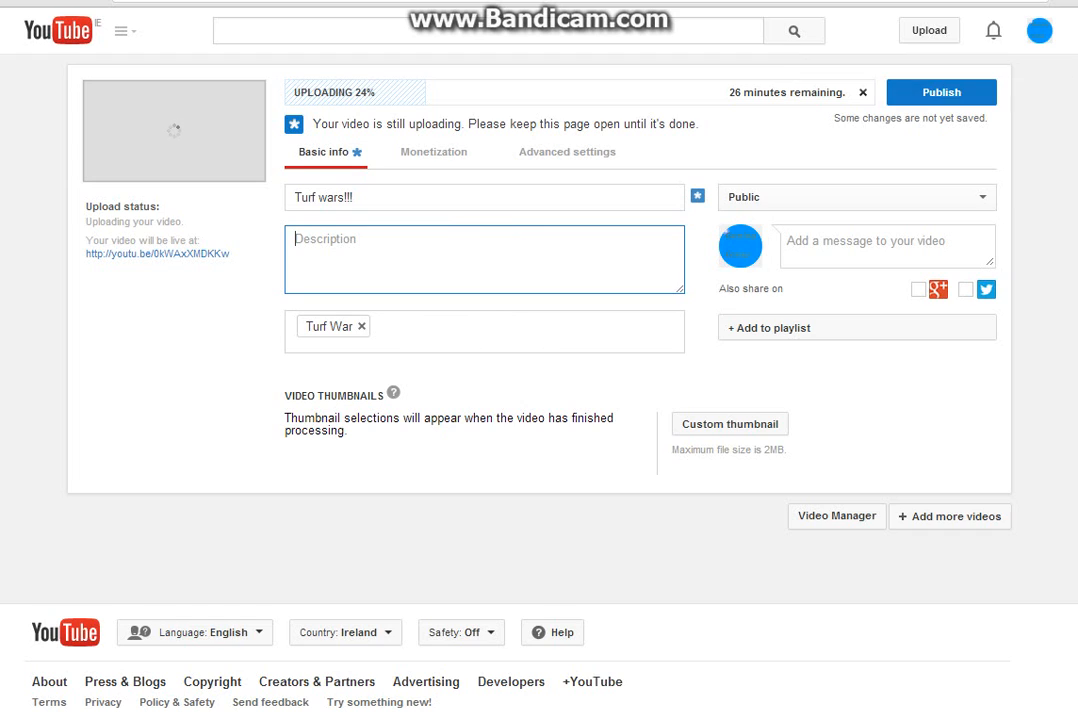
mouse_move(940, 92)
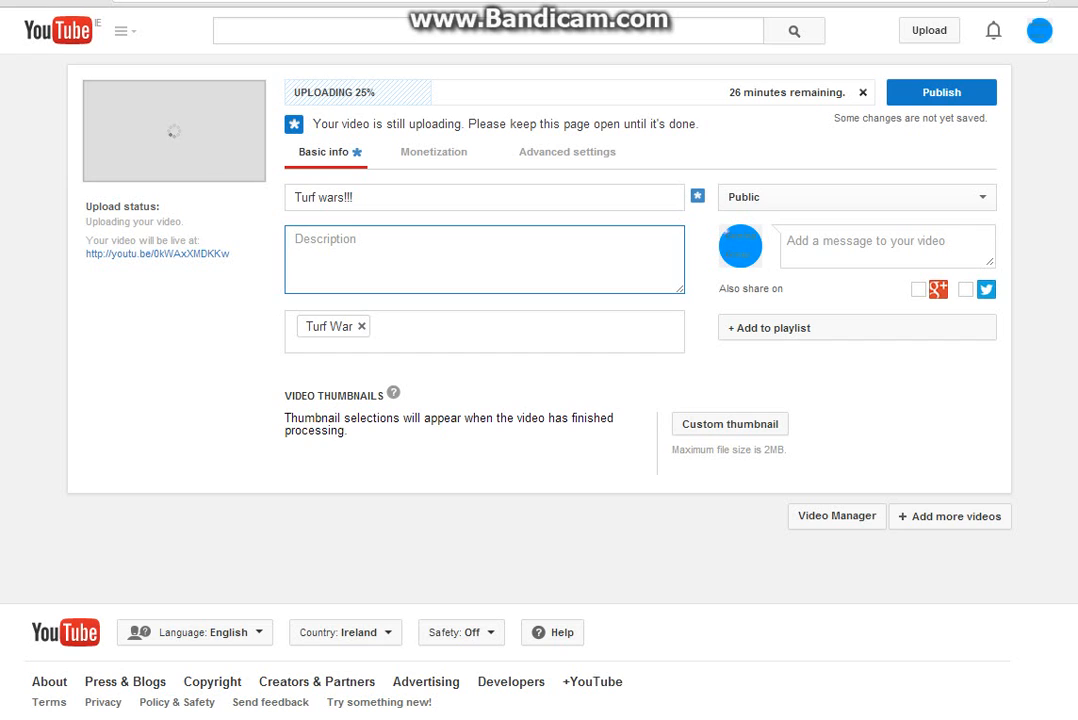
mouse_move(940, 92)
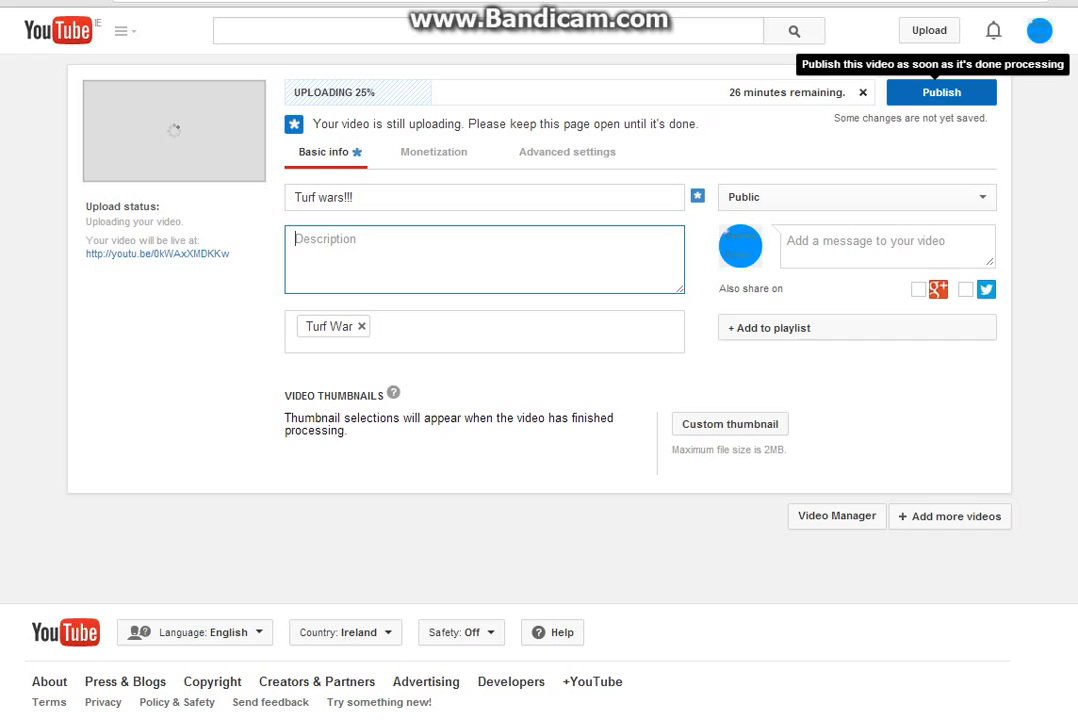